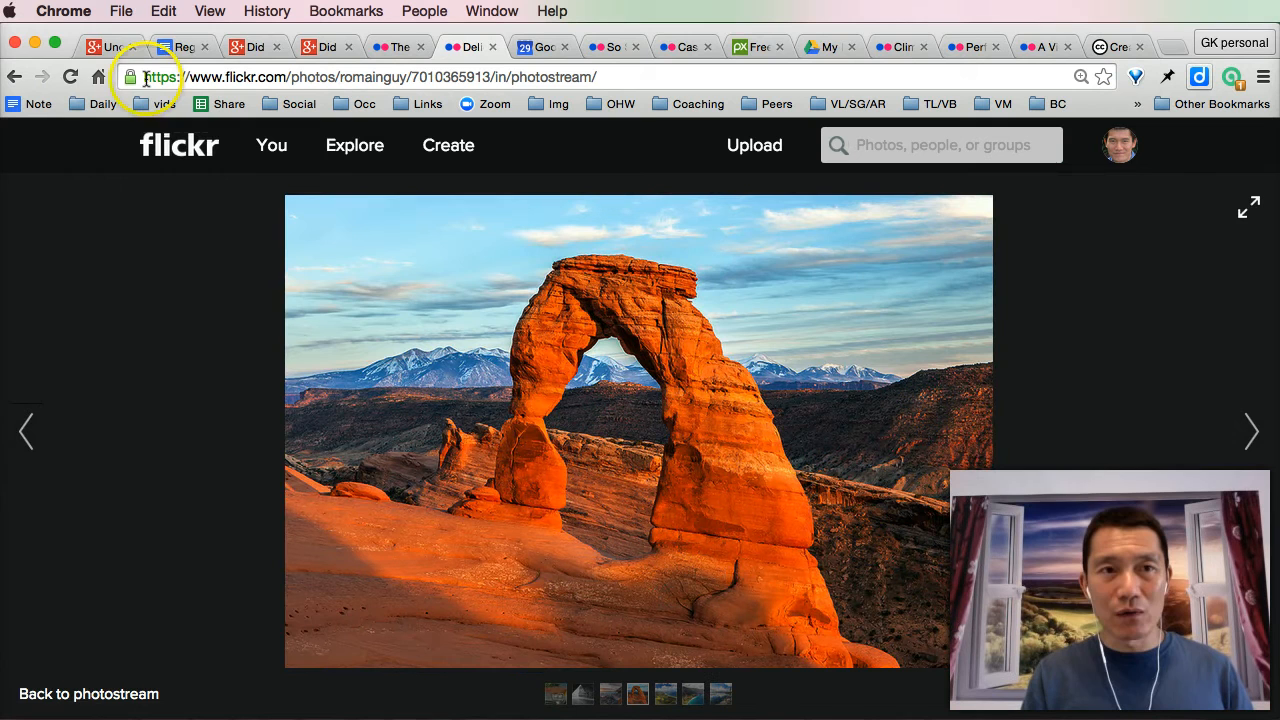
{"action": "mouse_move", "coordinate": [854, 62]}
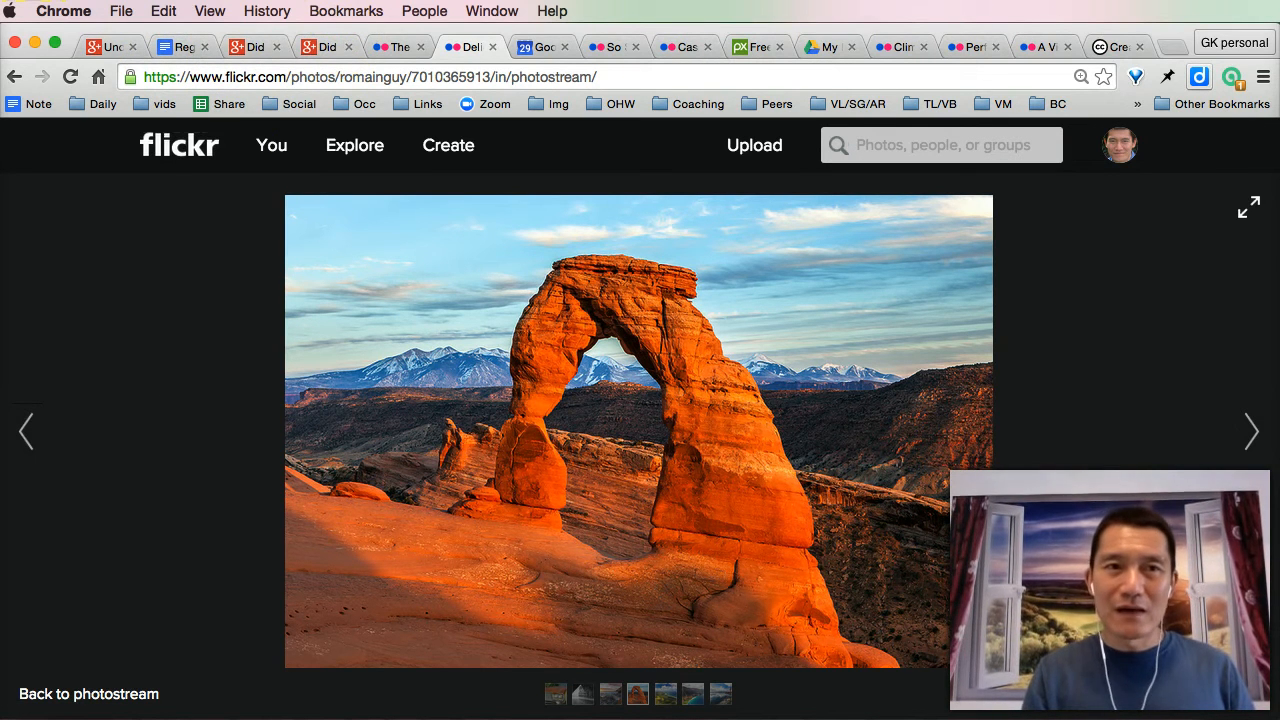
Save every open tab as bookmarks in a folder named 2015-07-29 under Sort
{"action": "left_click", "coordinate": [346, 11]}
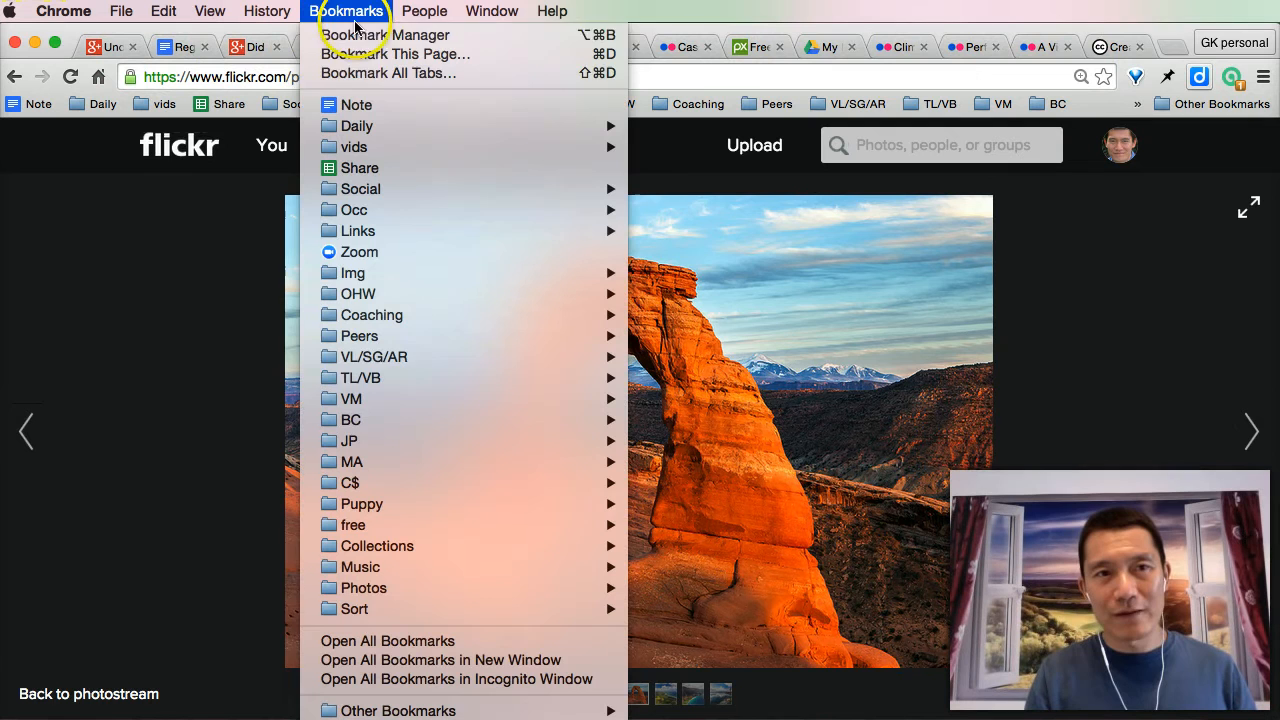
{"action": "left_click", "coordinate": [386, 72]}
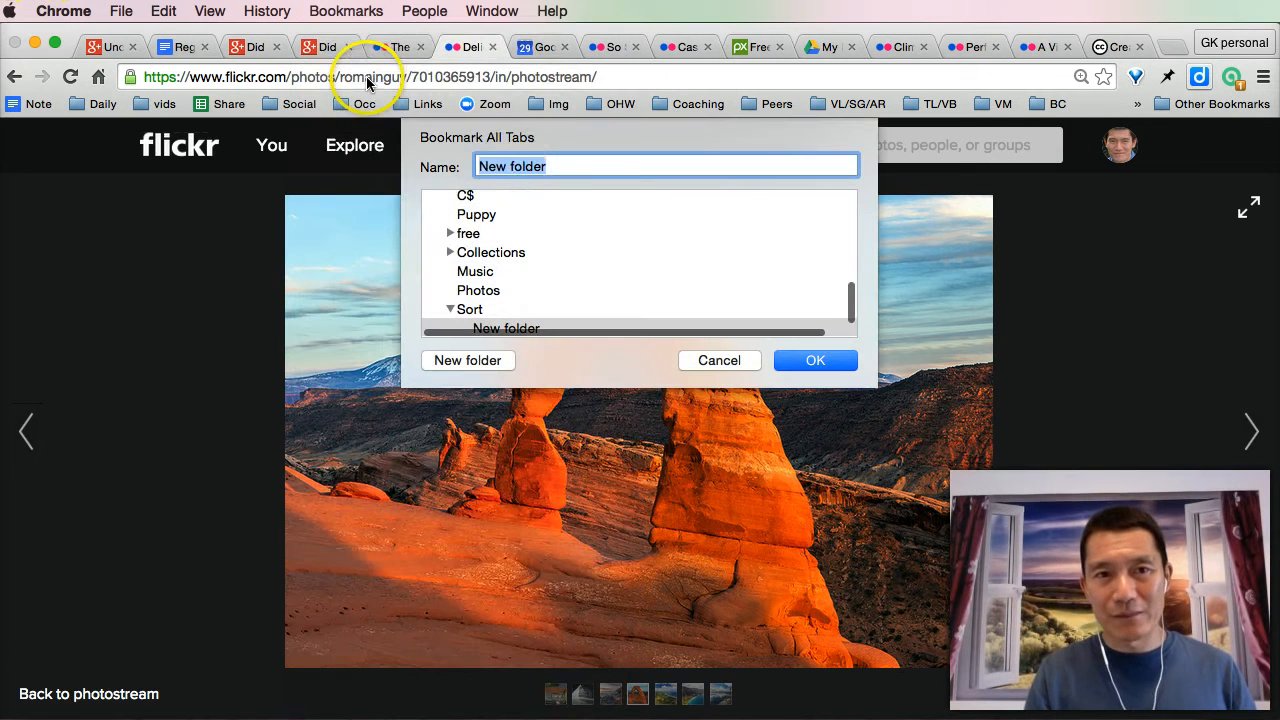
{"action": "left_click", "coordinate": [553, 166]}
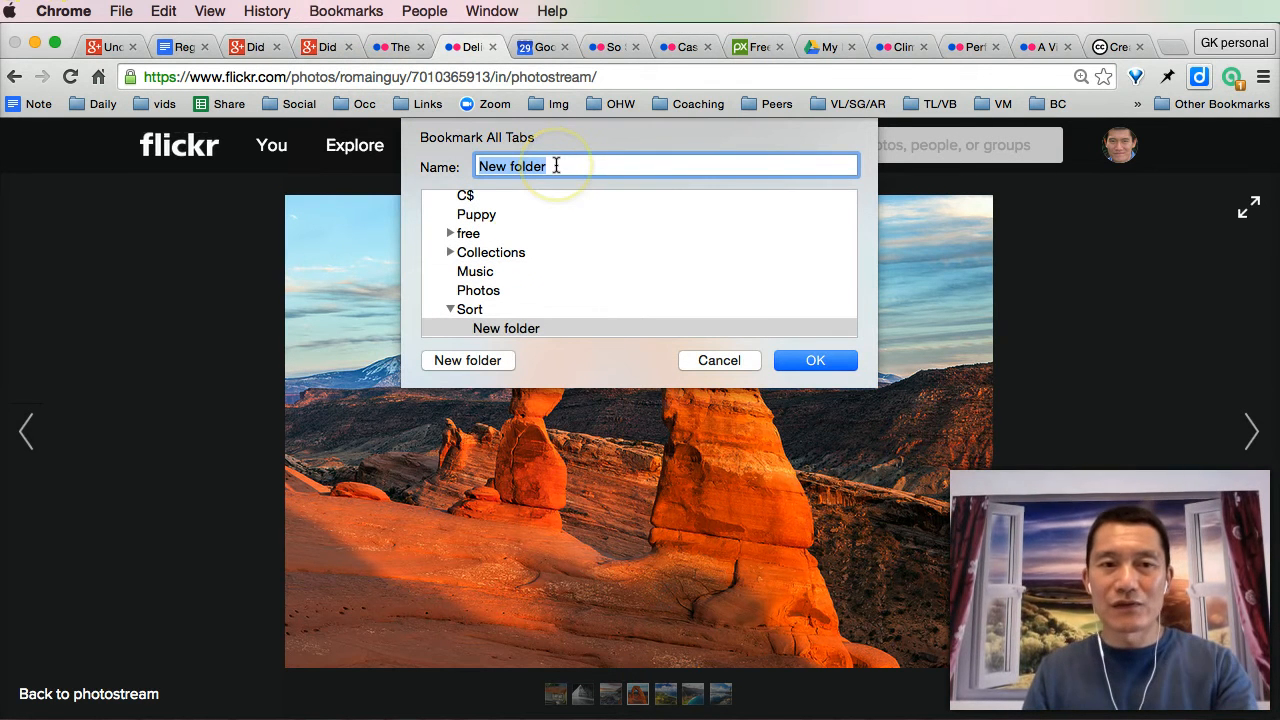
{"action": "scroll", "scroll_direction": "down", "scroll_amount": 3}
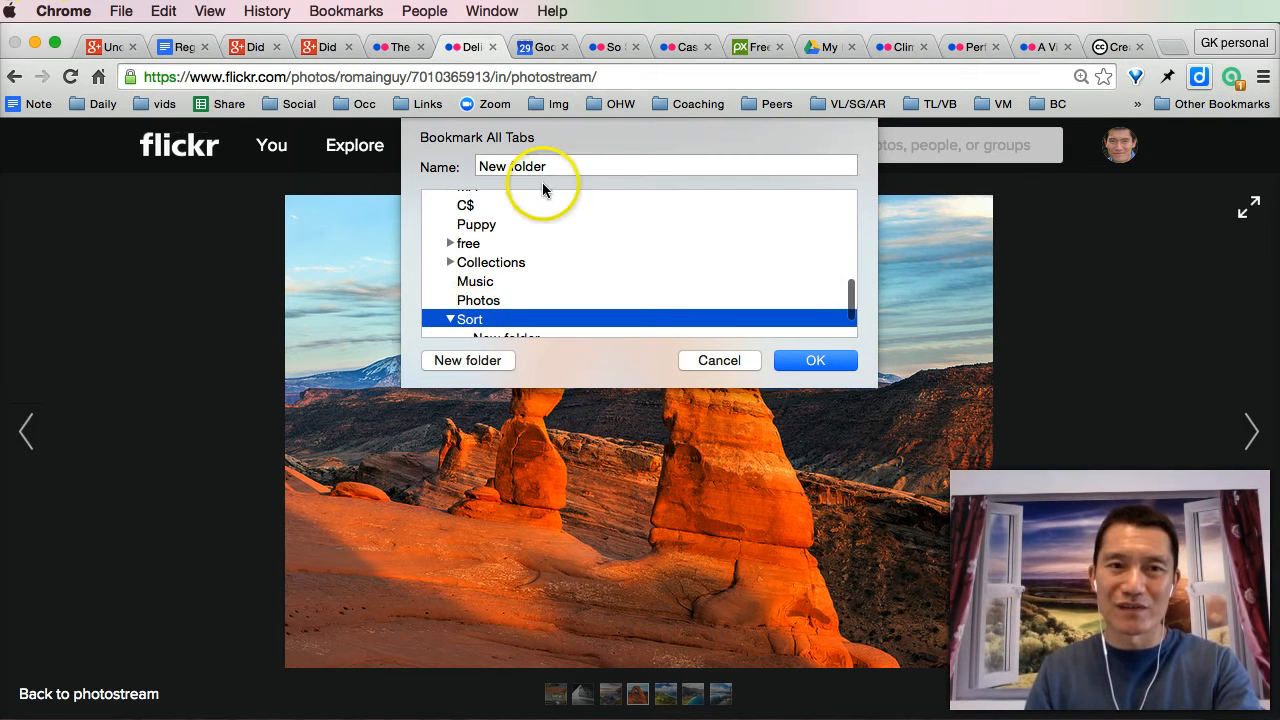
{"action": "scroll", "scroll_direction": "down", "scroll_amount": 3}
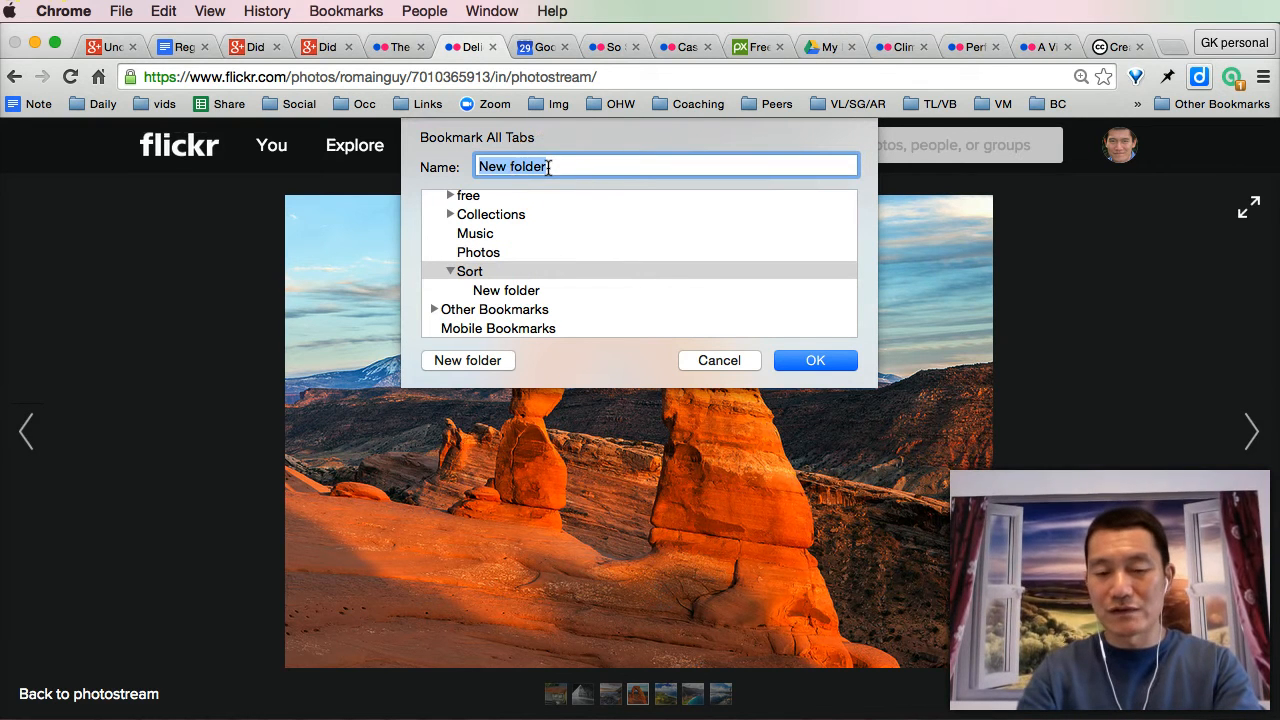
{"action": "type", "text": "2015-07-"}
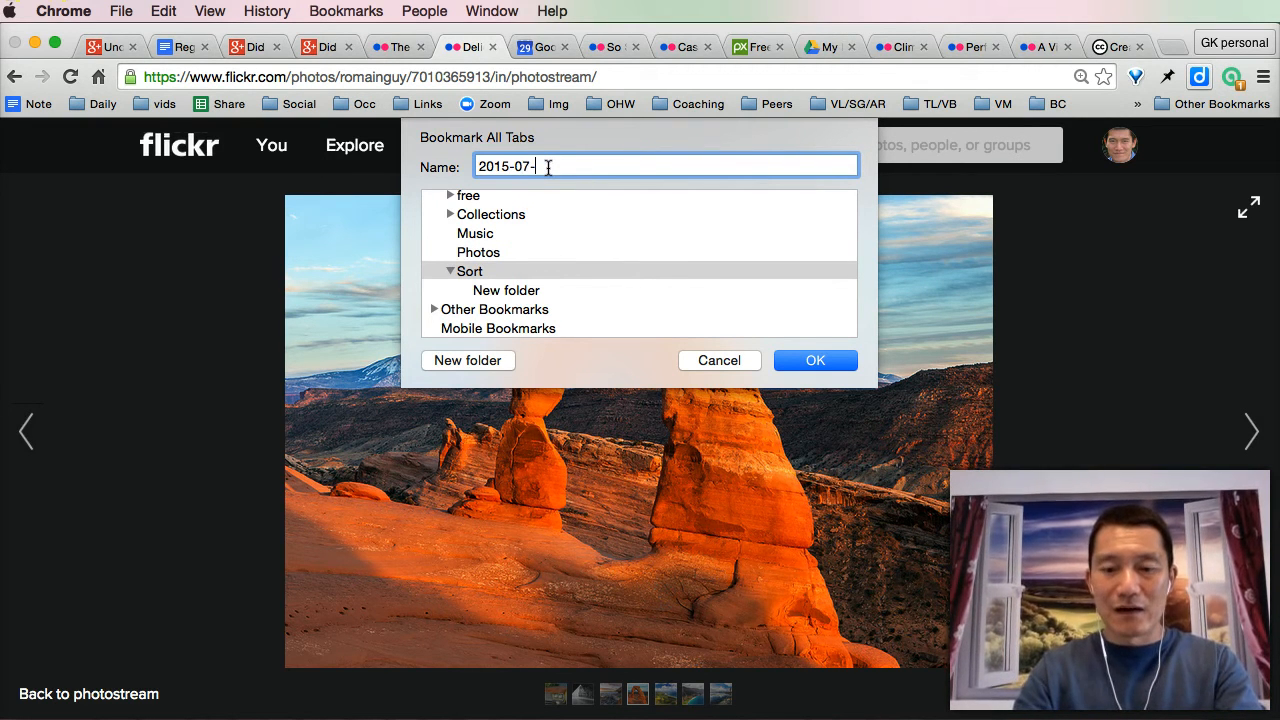
{"action": "type", "text": "29"}
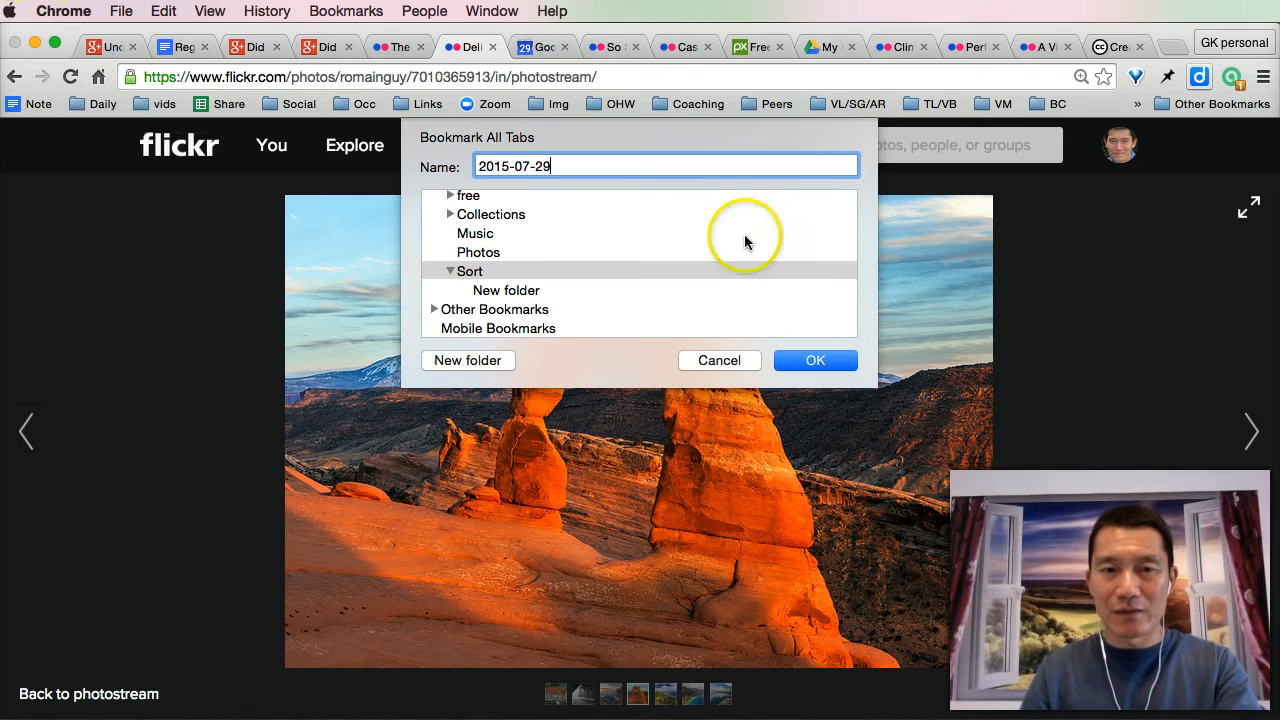
{"action": "left_click", "coordinate": [719, 360]}
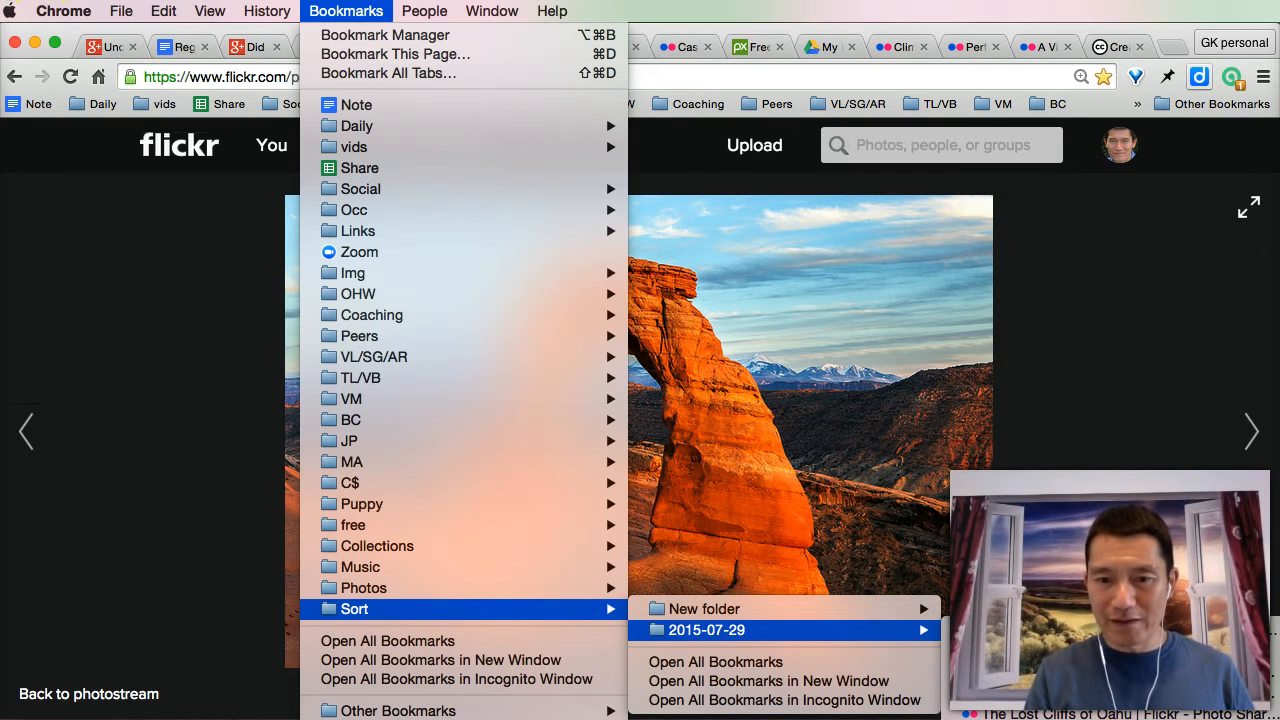
{"action": "mouse_move", "coordinate": [994, 623]}
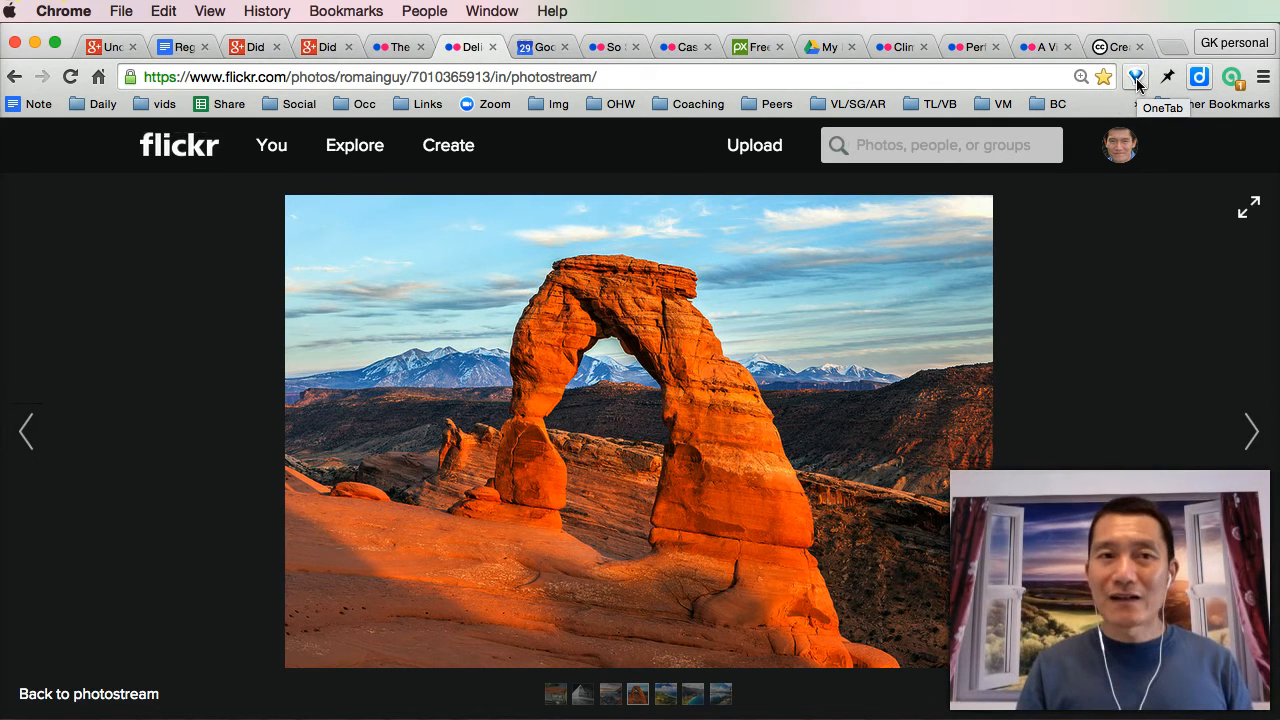
Collapse all tabs into OneTab, restore Regular Actions and My Drive, and start Delete all
{"action": "left_click", "coordinate": [1134, 76]}
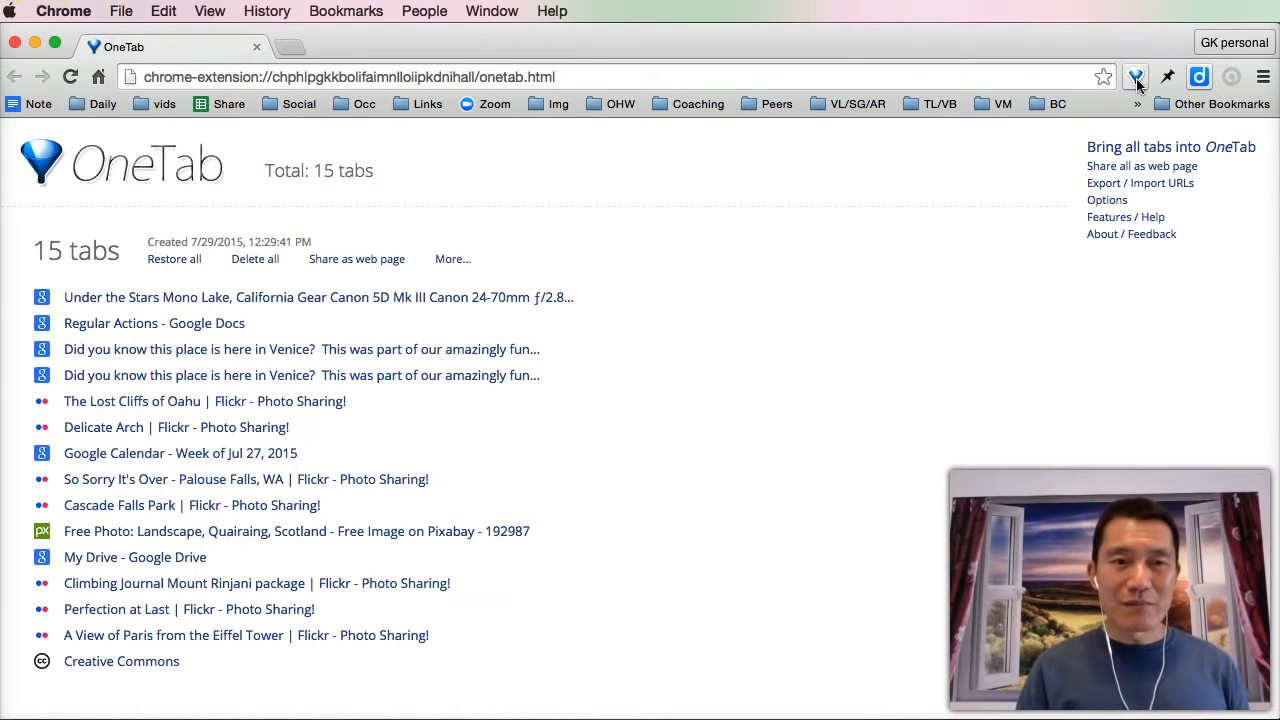
{"action": "mouse_move", "coordinate": [100, 297]}
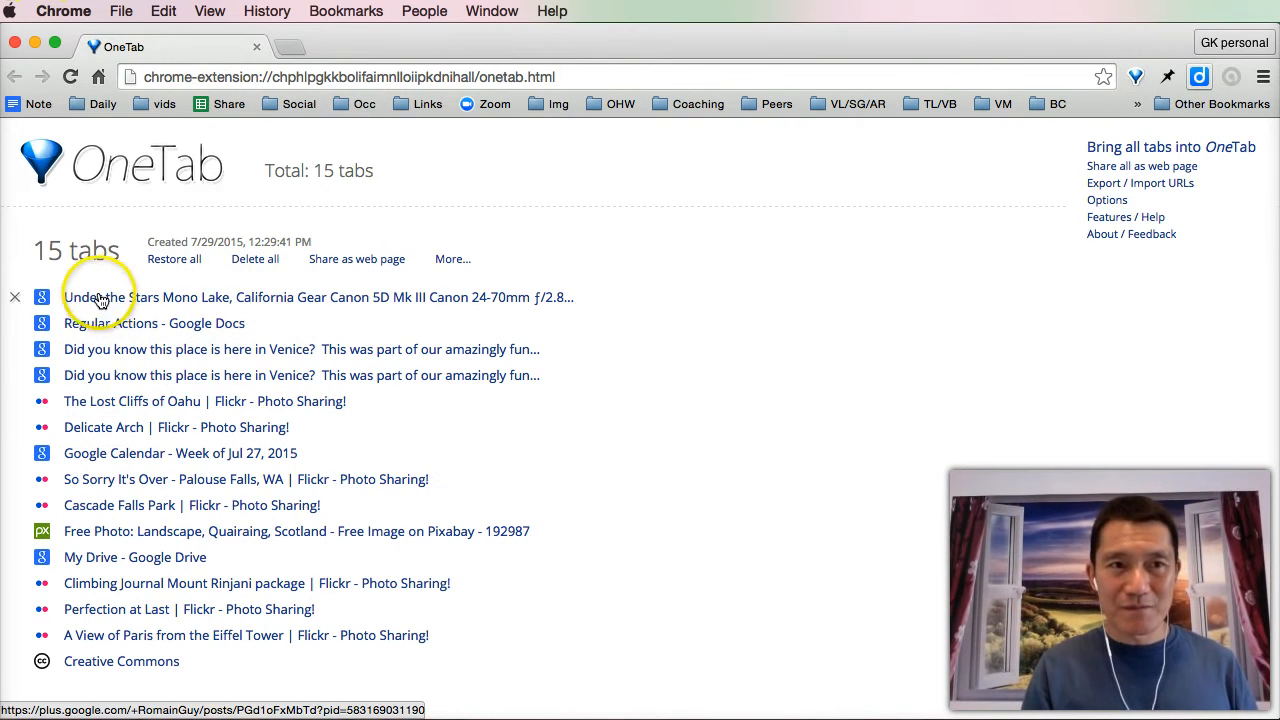
{"action": "mouse_move", "coordinate": [188, 152]}
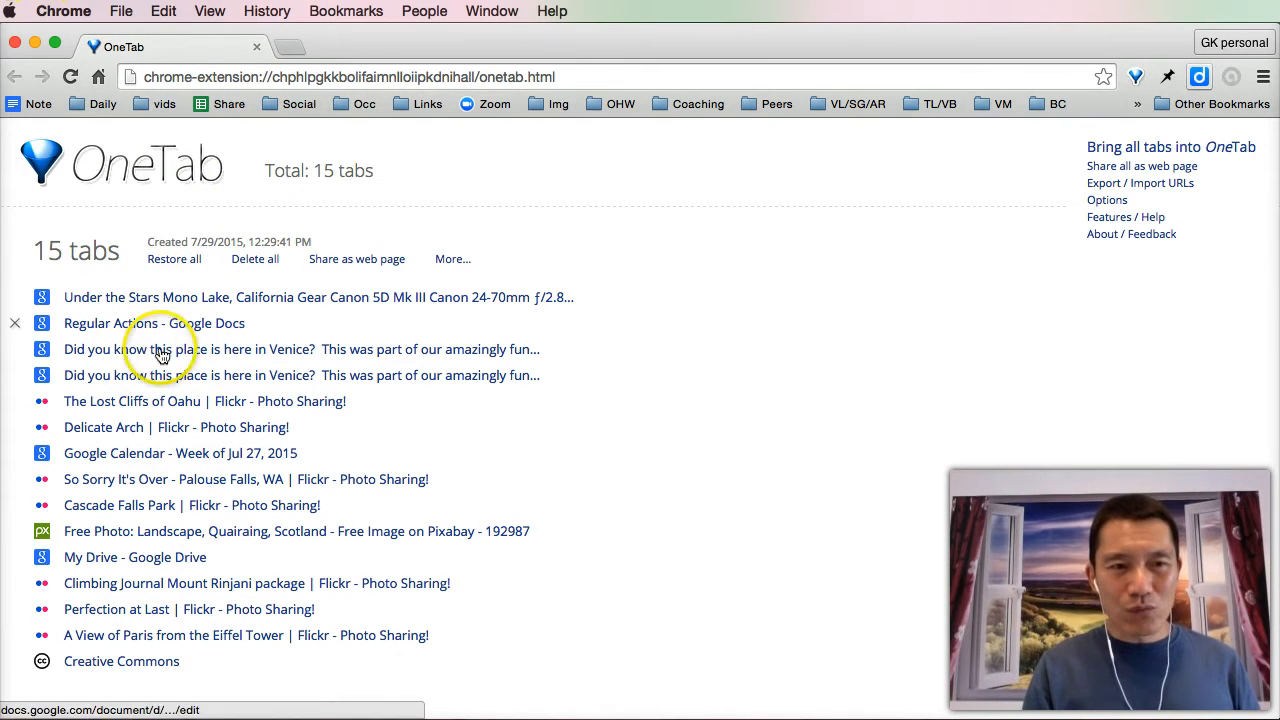
{"action": "mouse_move", "coordinate": [181, 322]}
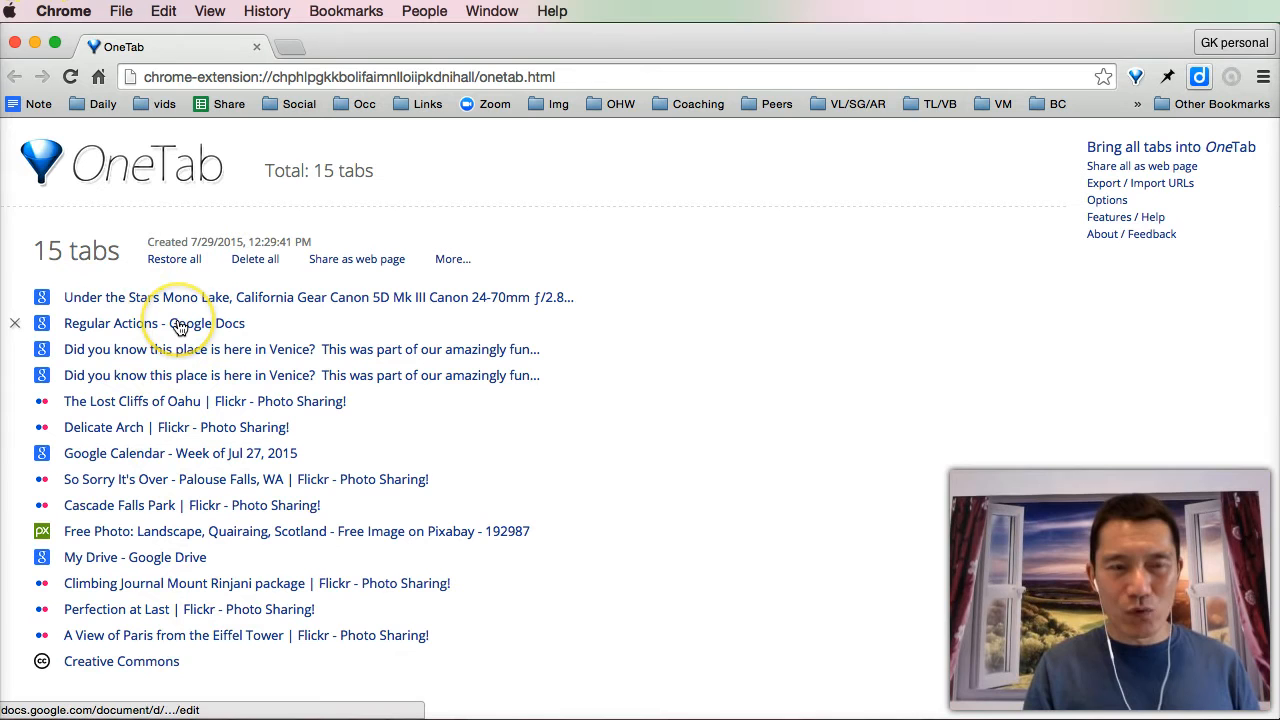
{"action": "mouse_move", "coordinate": [148, 328]}
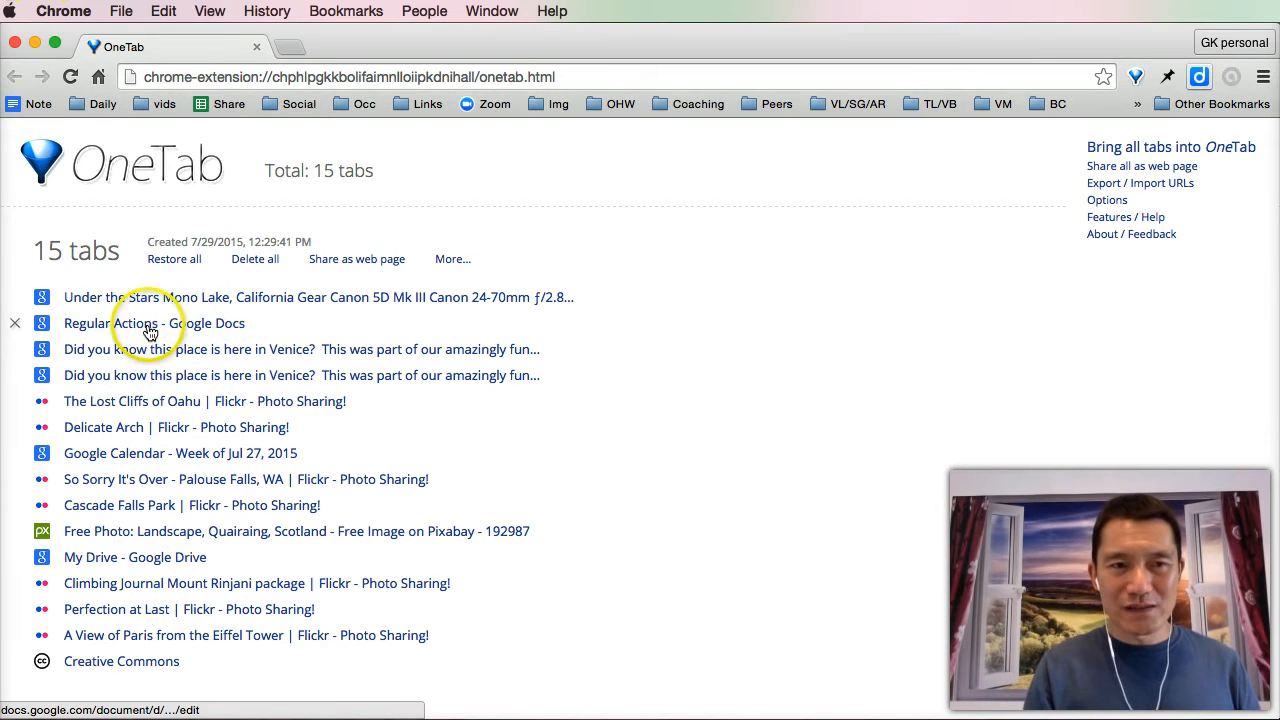
{"action": "left_click", "coordinate": [150, 323]}
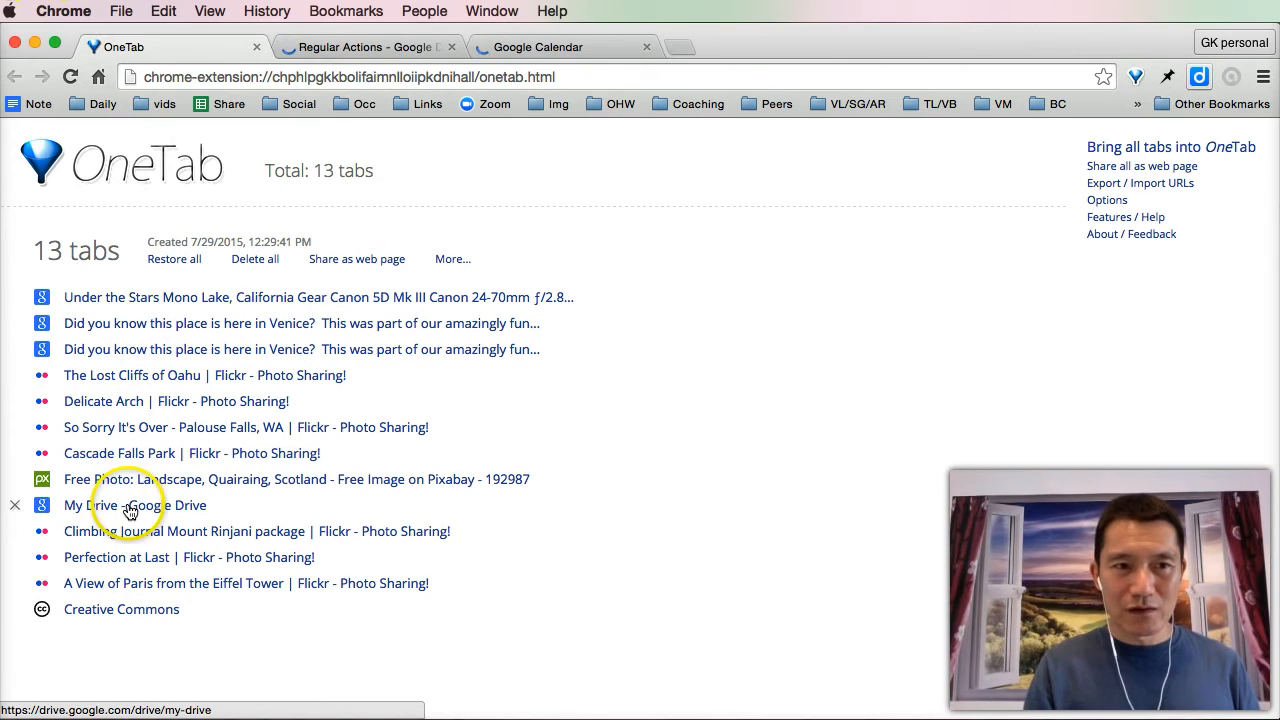
{"action": "left_click", "coordinate": [120, 505]}
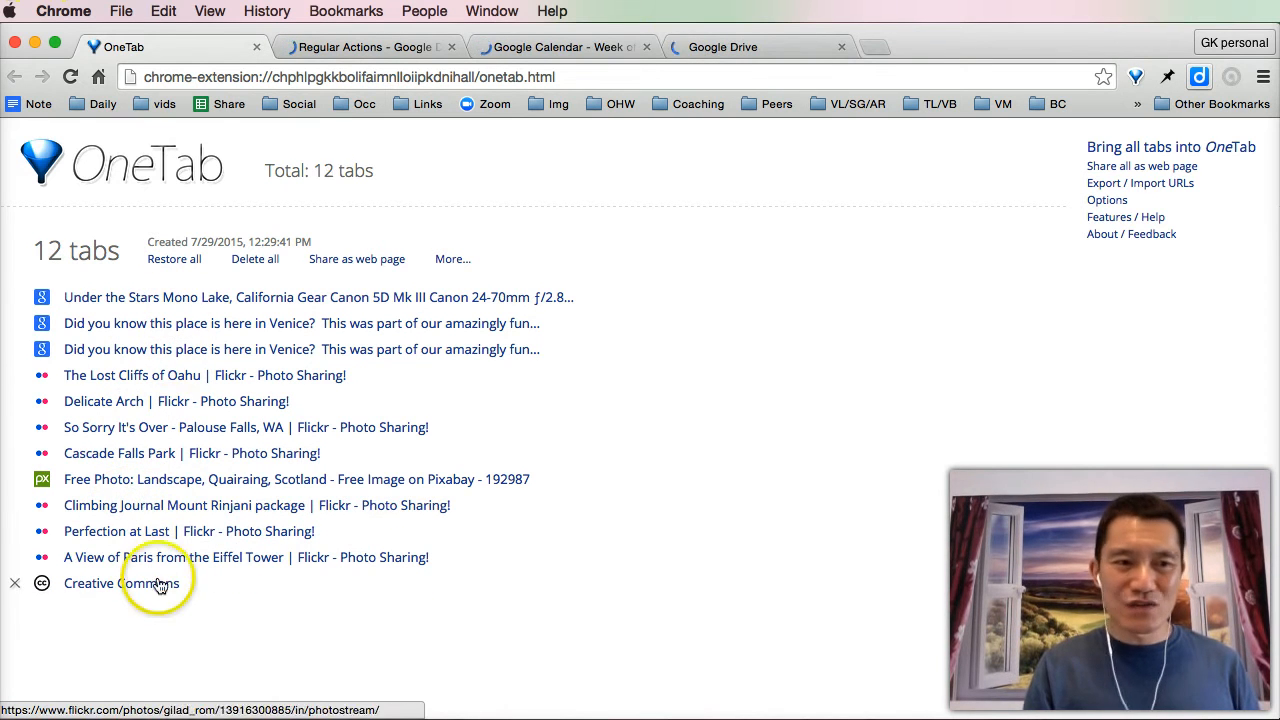
{"action": "mouse_move", "coordinate": [172, 632]}
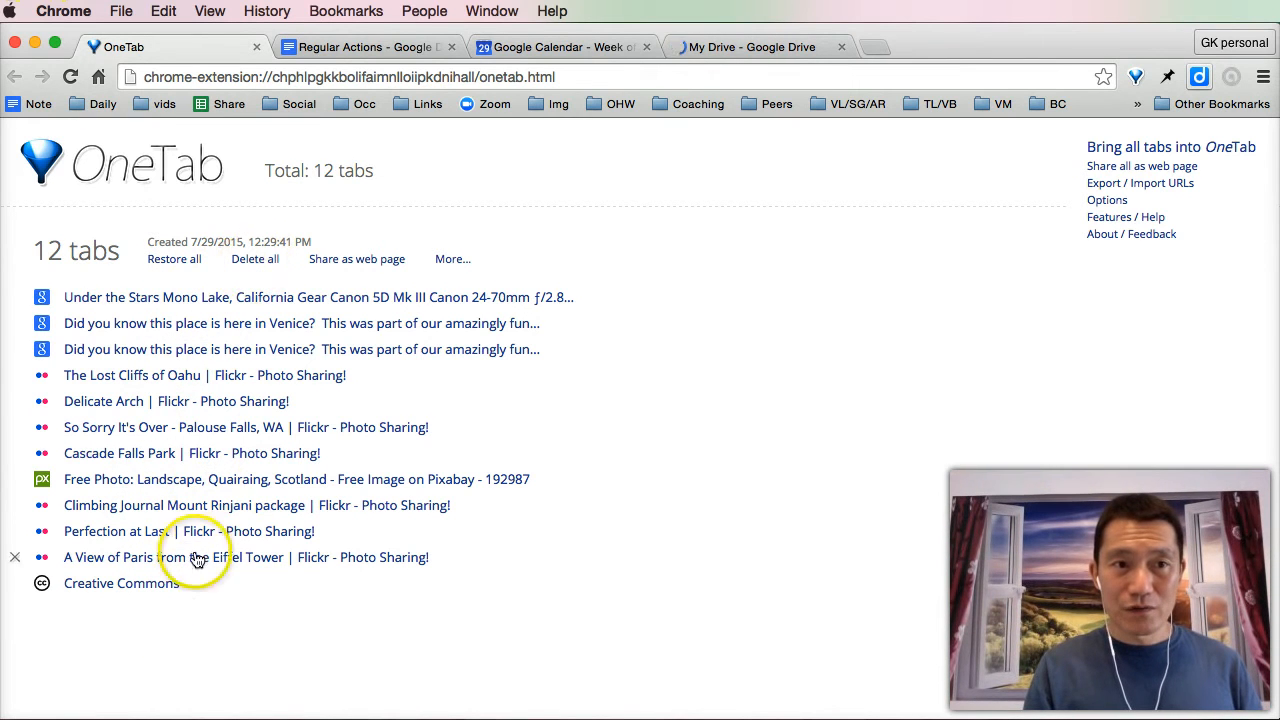
{"action": "left_click", "coordinate": [255, 259]}
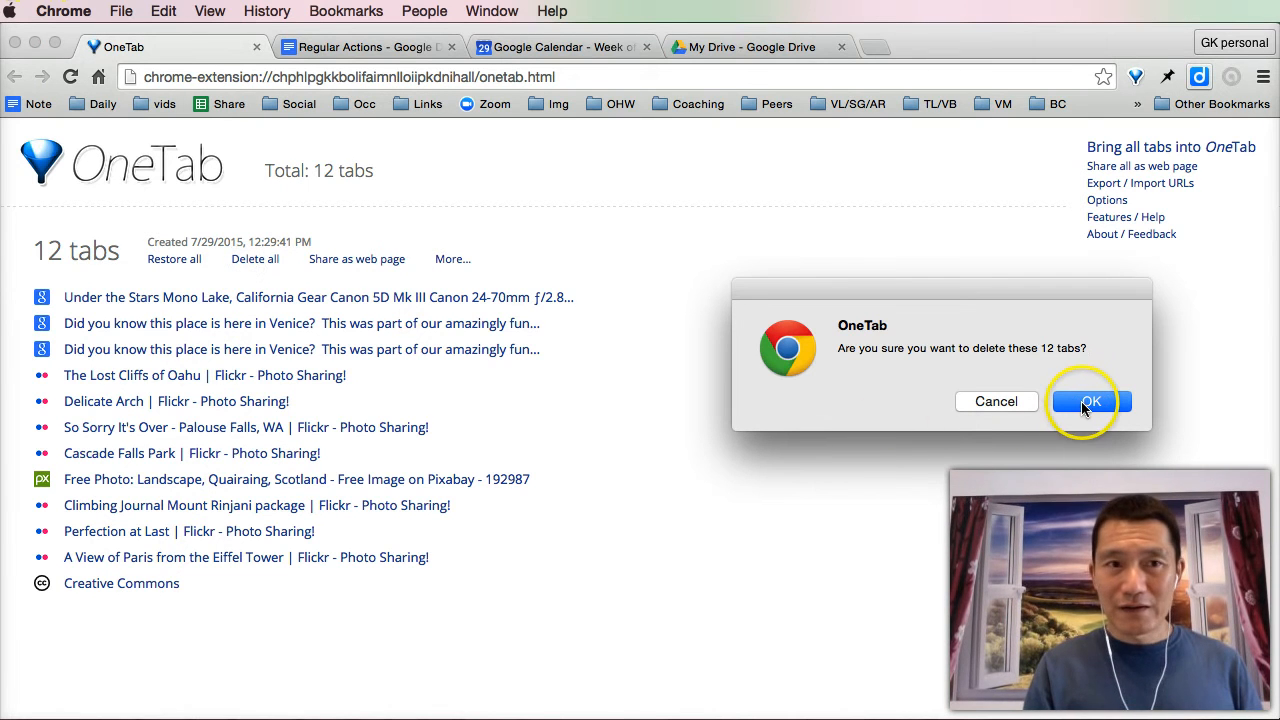
Confirm deleting the 12 remaining OneTab entries, leaving 0 saved tabs
{"action": "left_click", "coordinate": [1091, 402]}
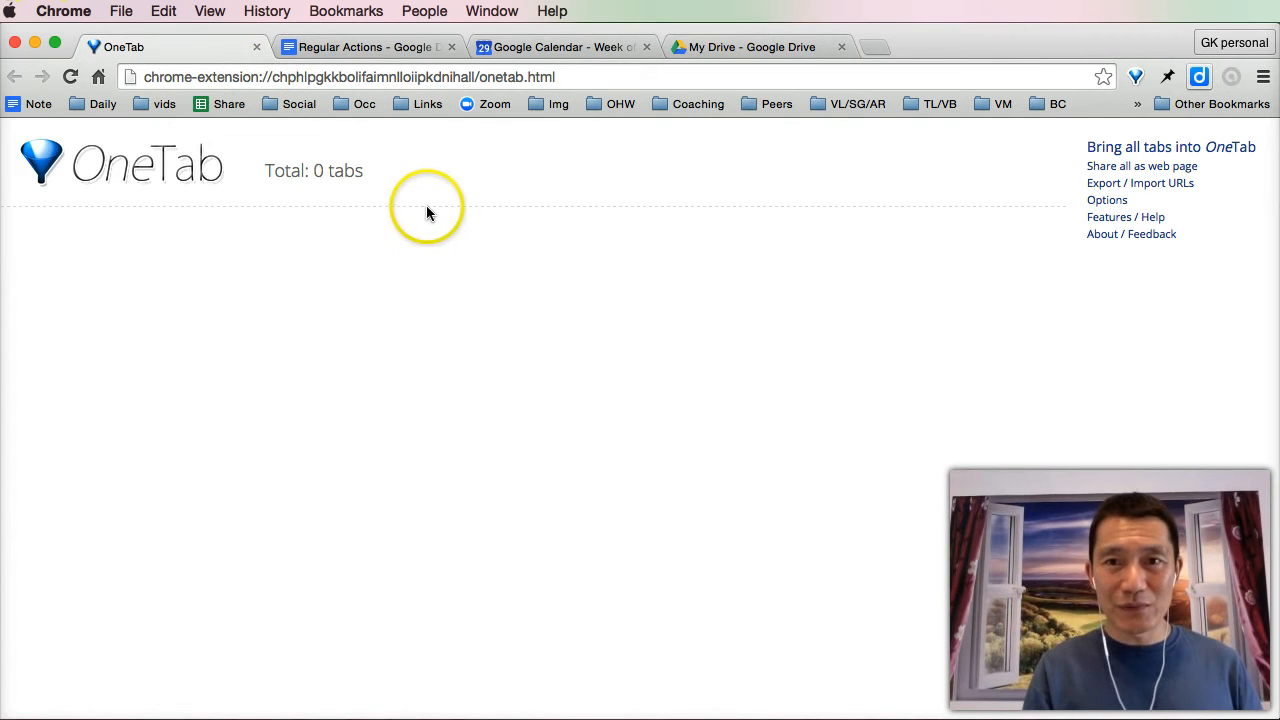
{"action": "mouse_move", "coordinate": [253, 48]}
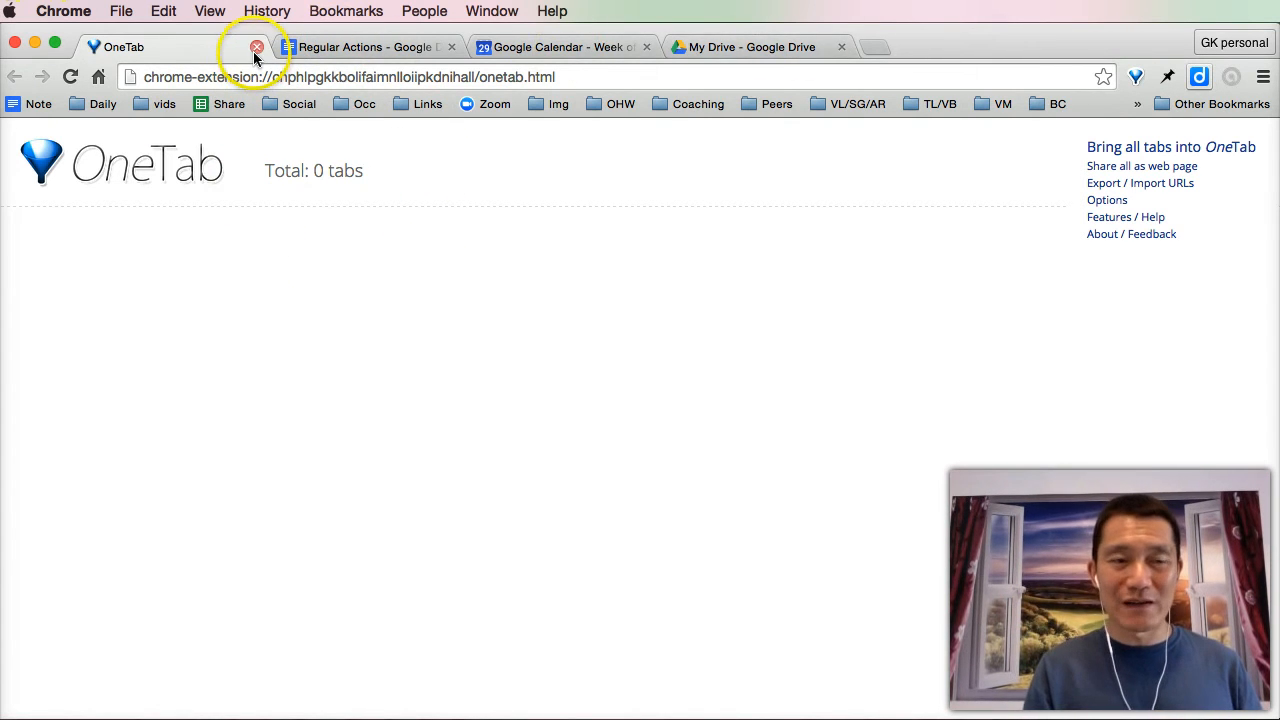
{"action": "mouse_move", "coordinate": [718, 55]}
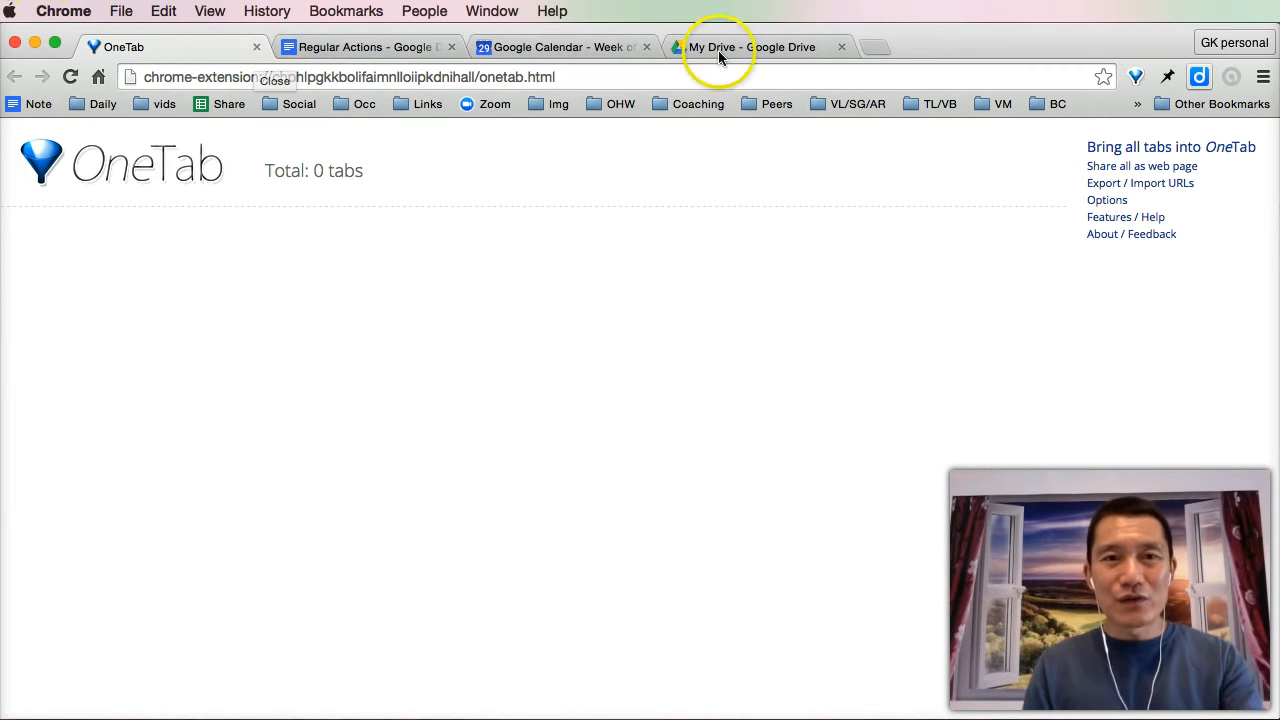
{"action": "mouse_move", "coordinate": [882, 47]}
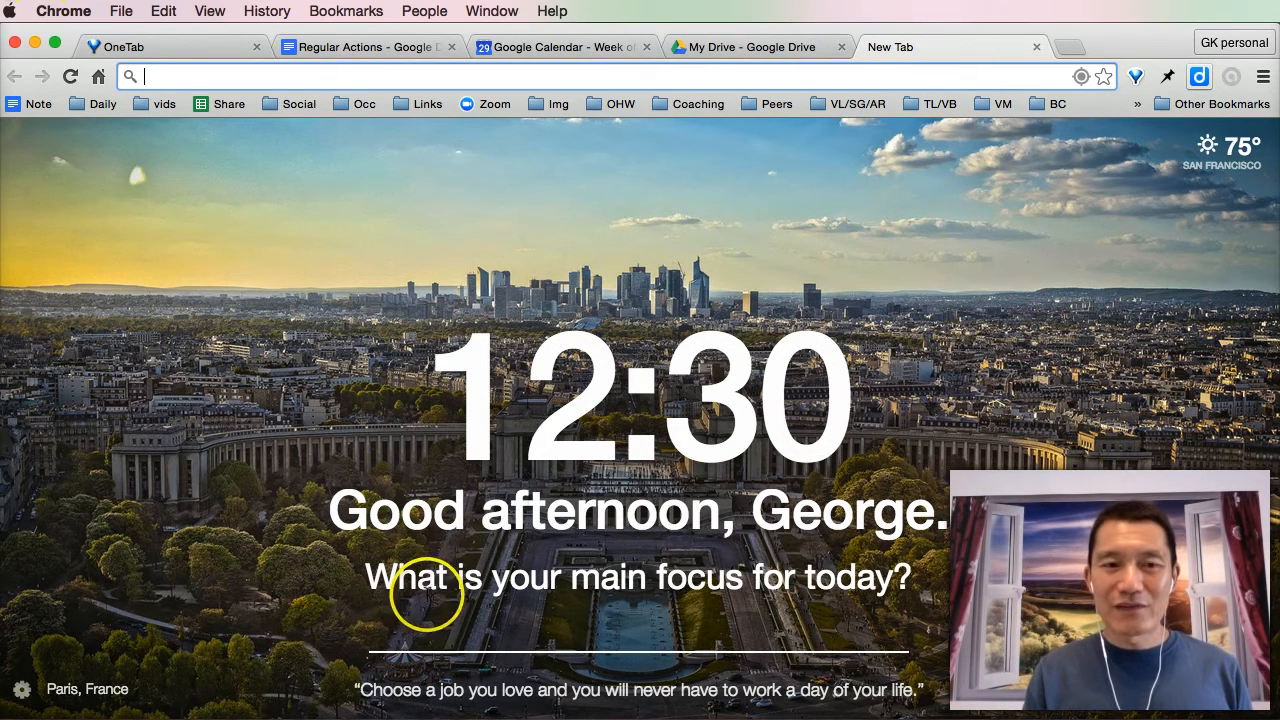
{"action": "mouse_move", "coordinate": [450, 636]}
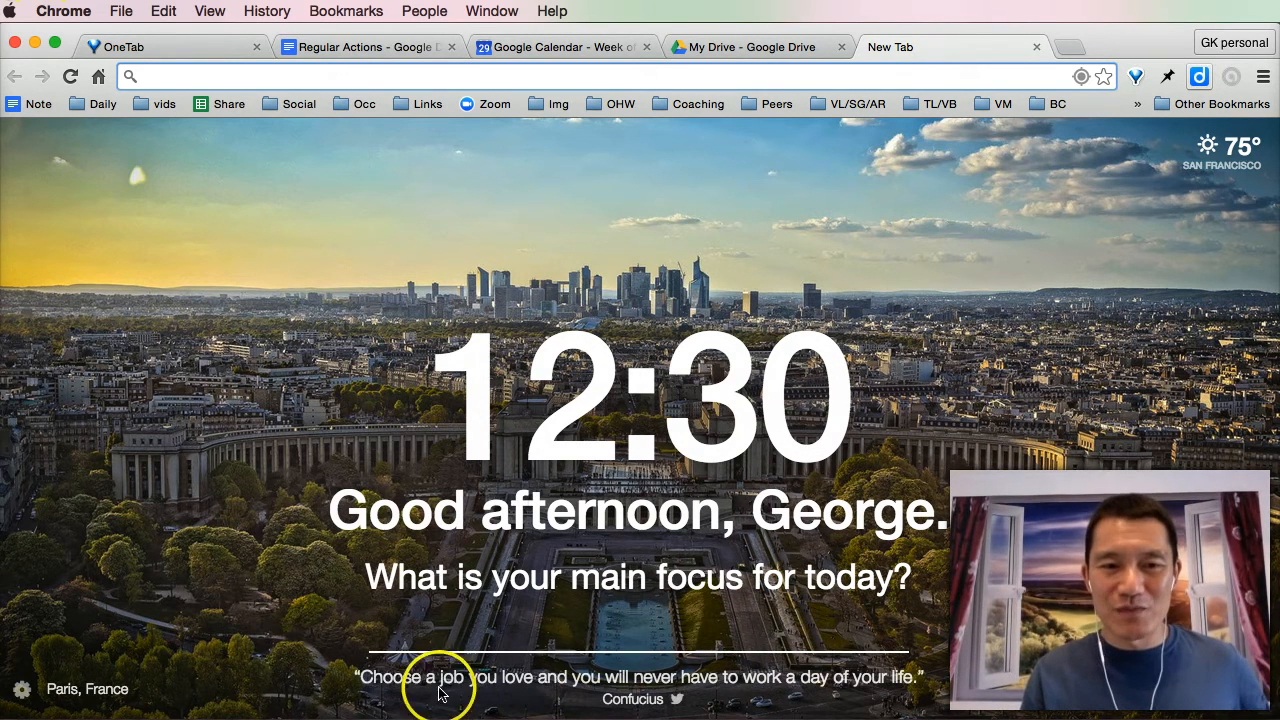
{"action": "mouse_move", "coordinate": [608, 687]}
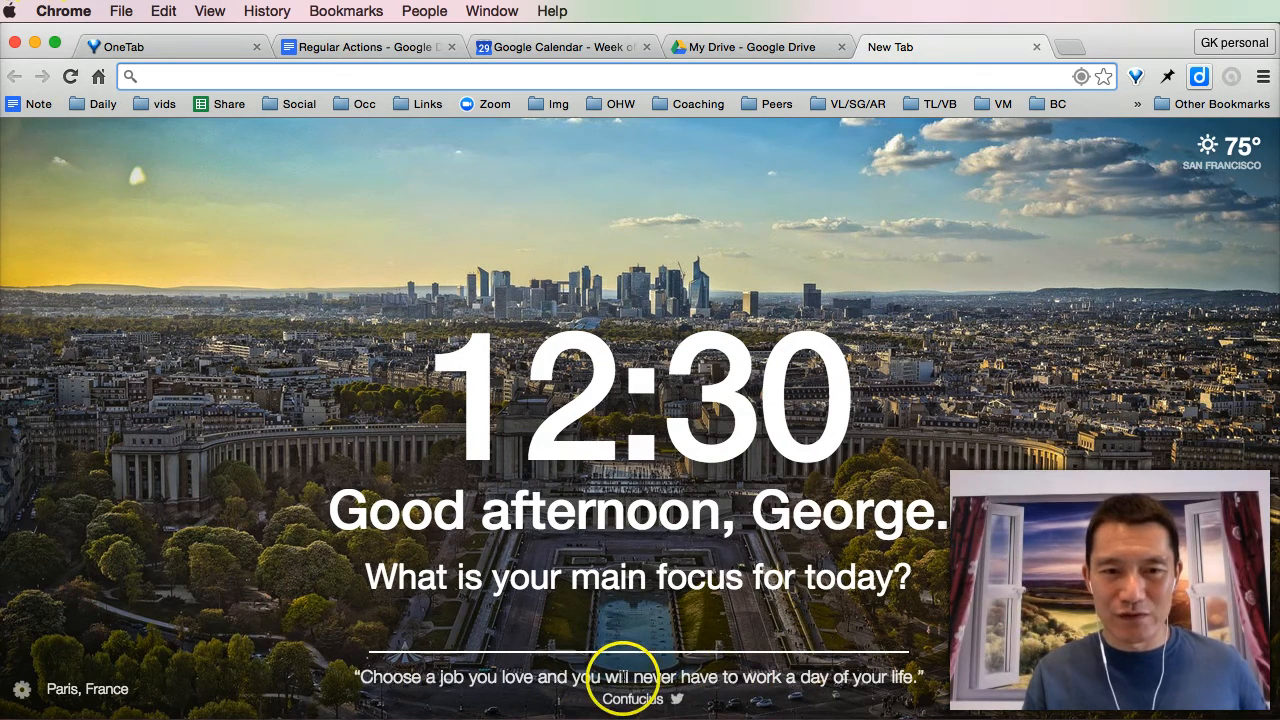
{"action": "mouse_move", "coordinate": [90, 690]}
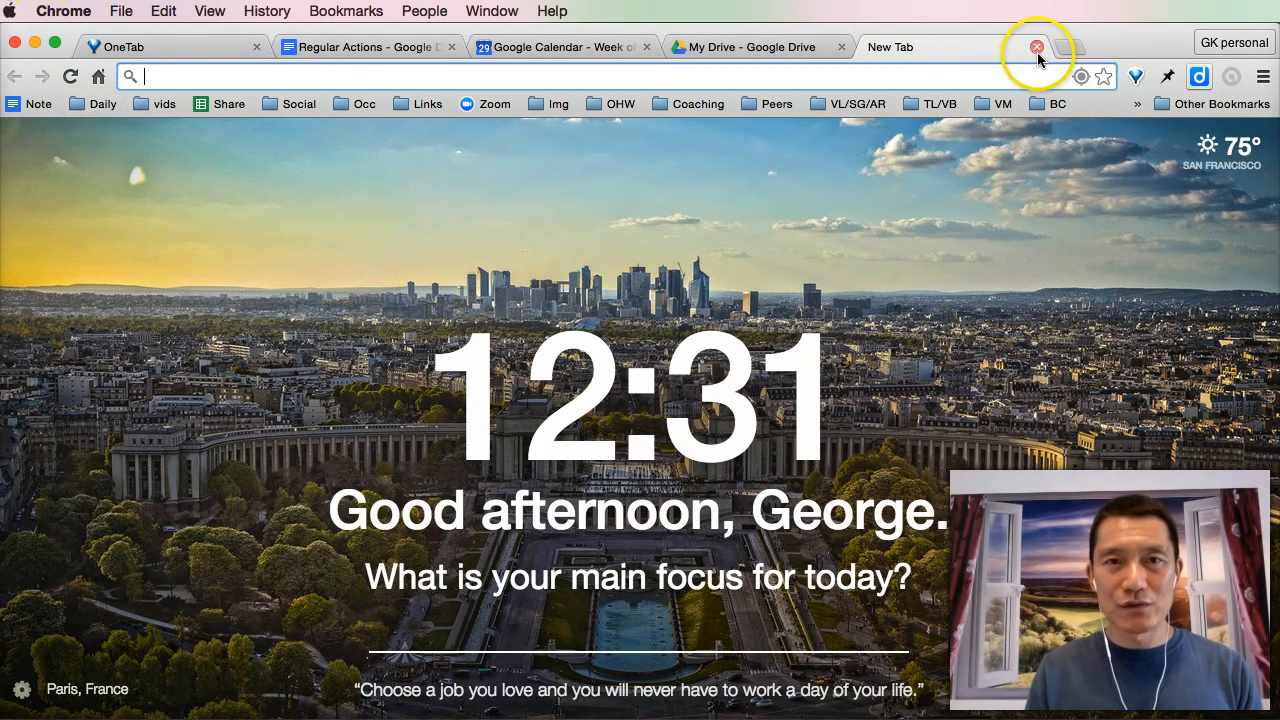
Close the Momentum new tab page
{"action": "left_click", "coordinate": [1037, 47]}
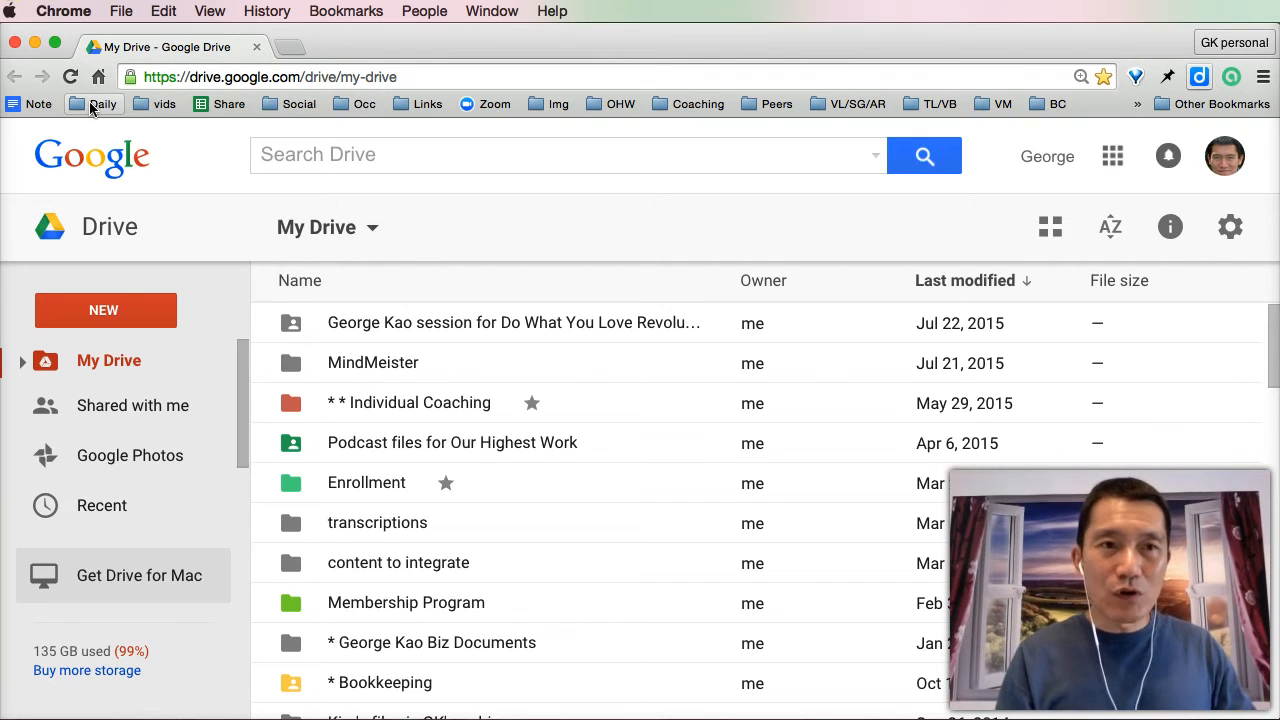
{"action": "mouse_move", "coordinate": [370, 6]}
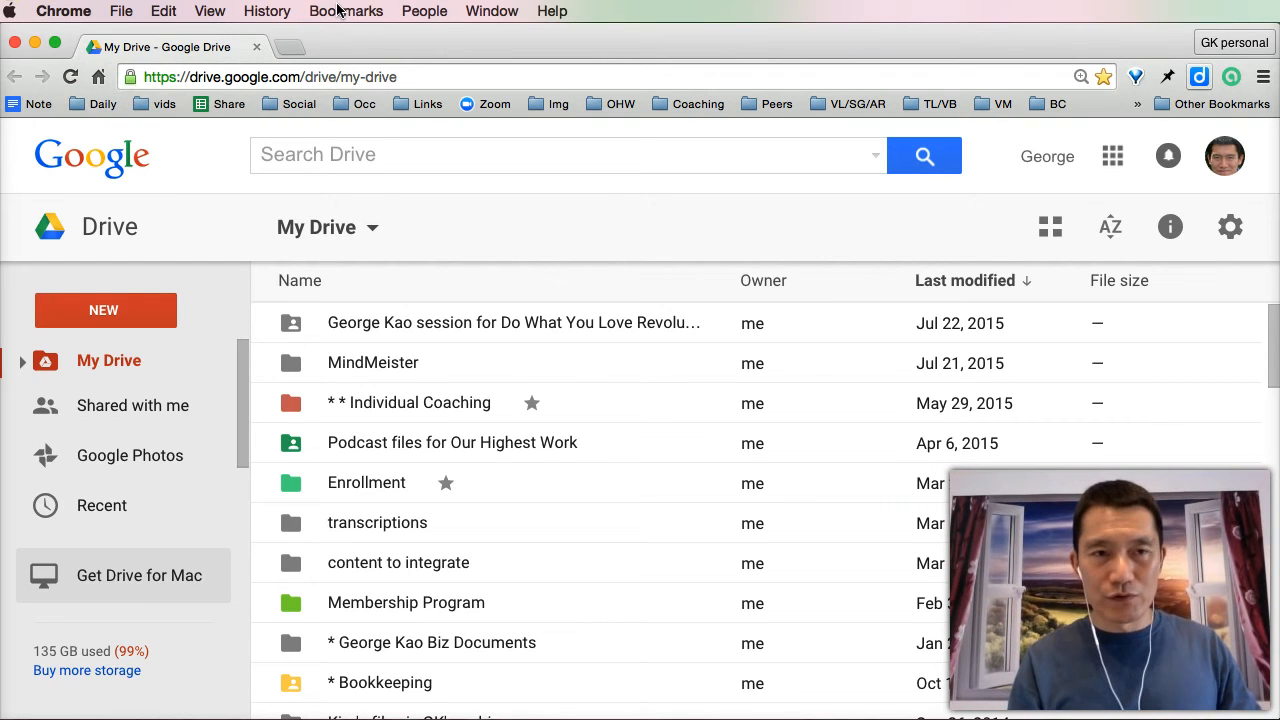
Open Chrome's Bookmark Manager from the Bookmarks menu
{"action": "left_click", "coordinate": [345, 11]}
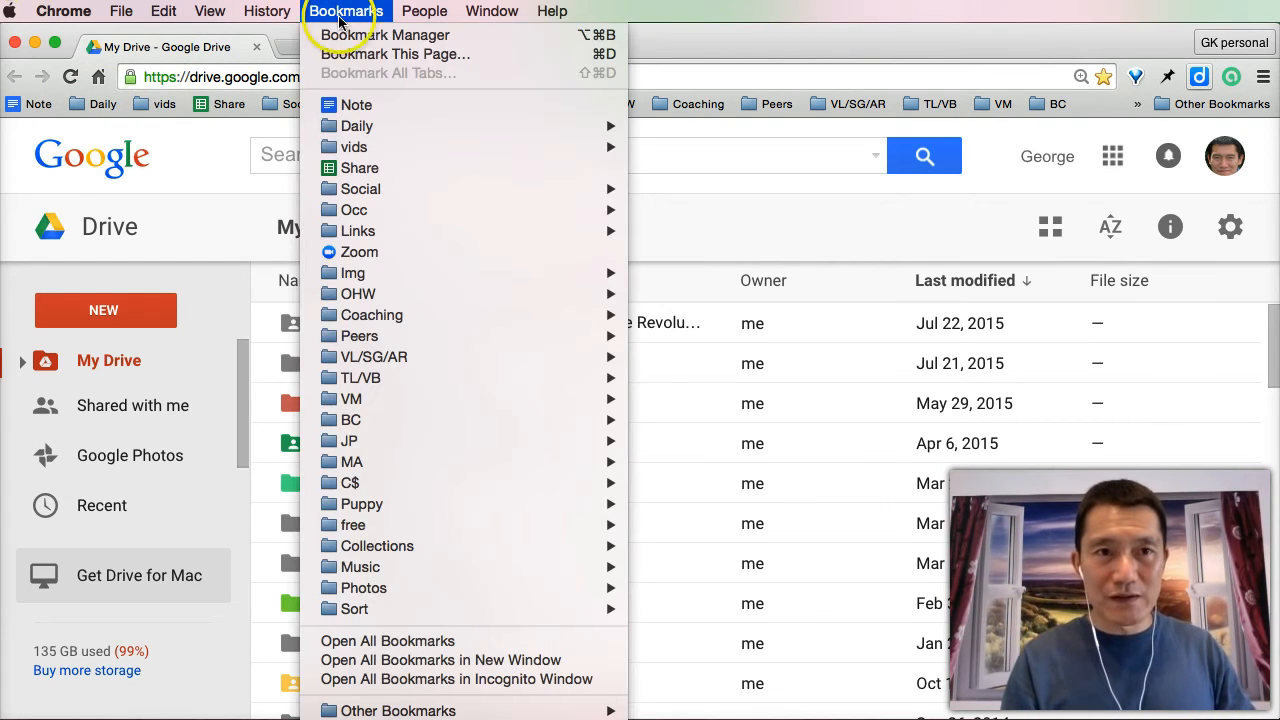
{"action": "left_click", "coordinate": [408, 35]}
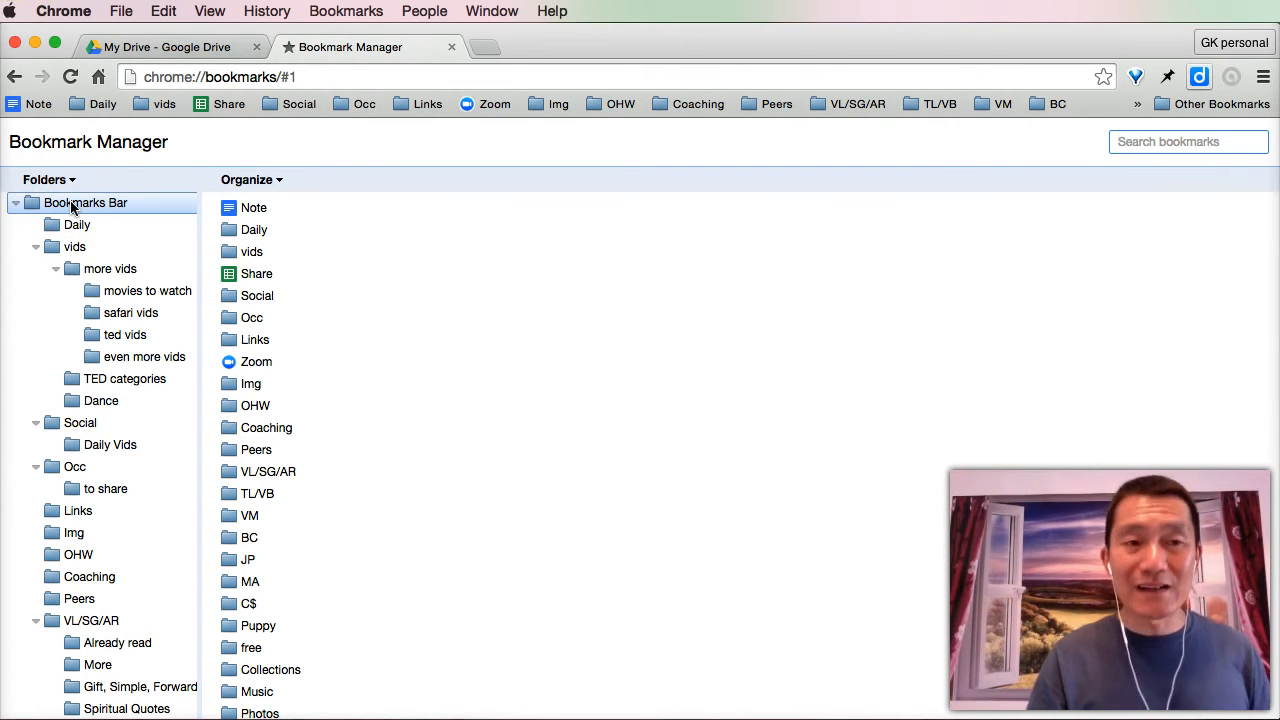
Check the Bookmarks Bar folder's Open All options, then close the Bookmark Manager tab
{"action": "right_click", "coordinate": [78, 205]}
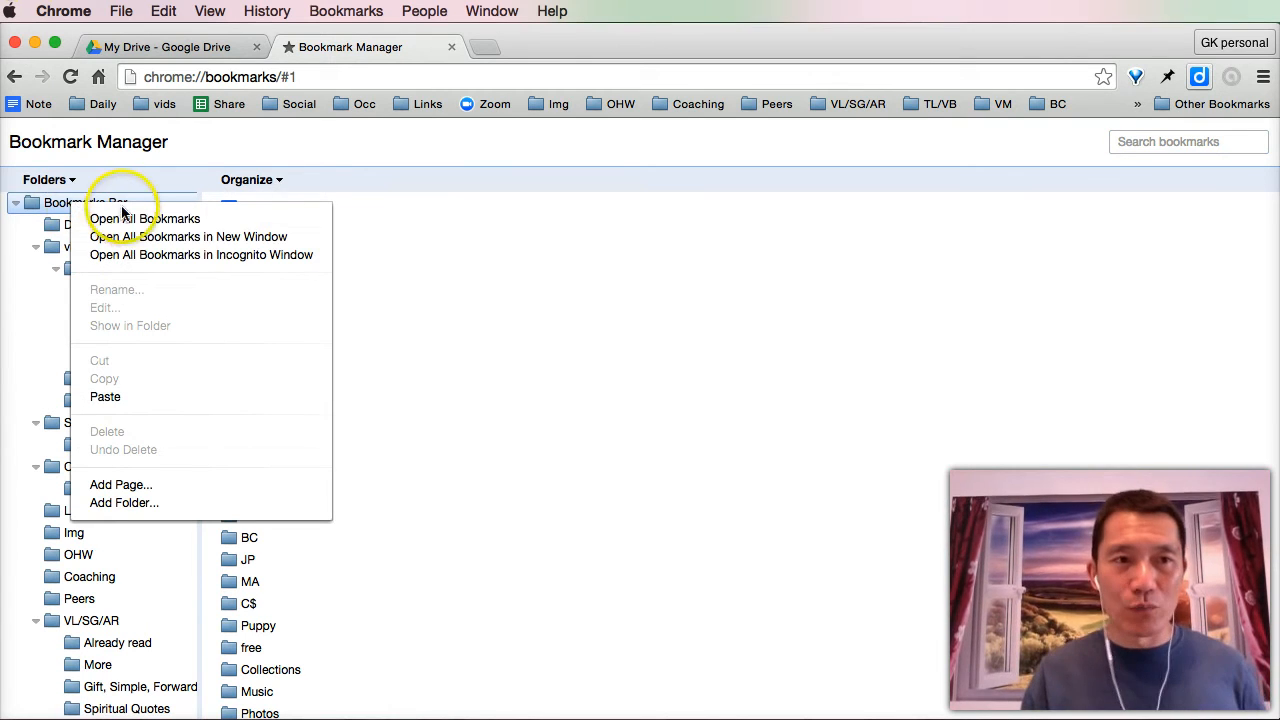
{"action": "left_click", "coordinate": [87, 202]}
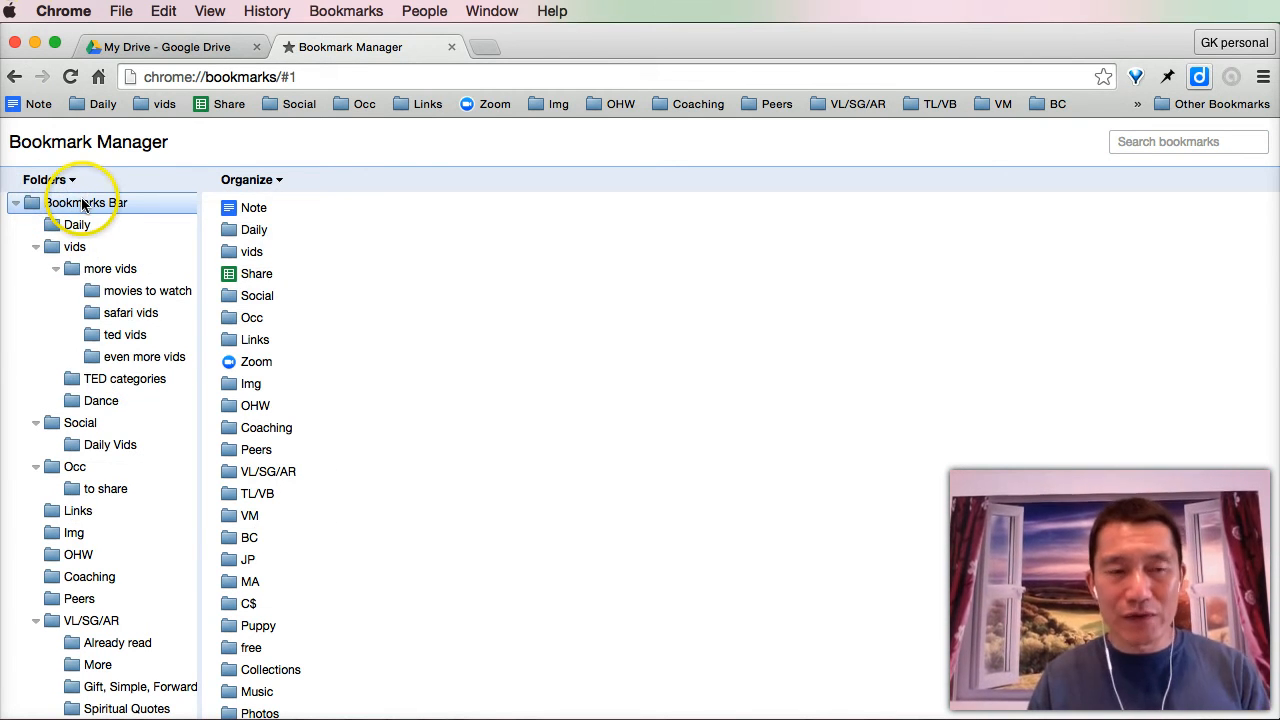
{"action": "right_click", "coordinate": [80, 203]}
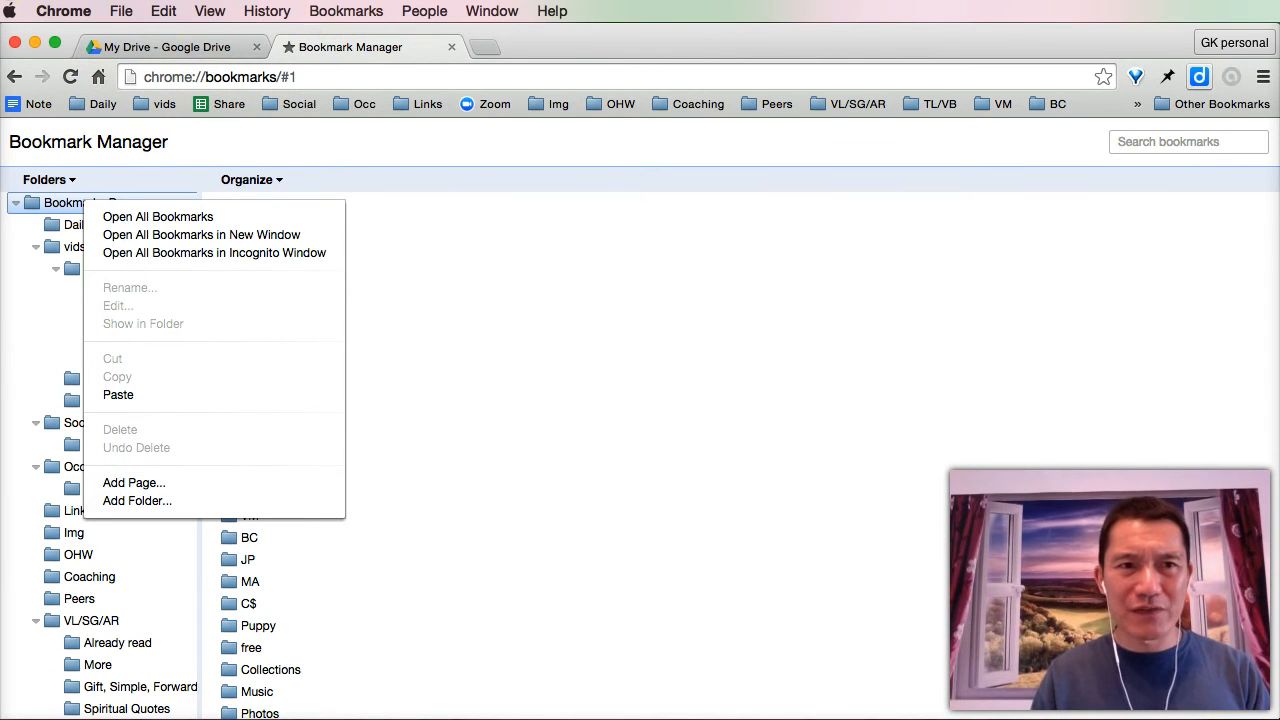
{"action": "left_click", "coordinate": [209, 11]}
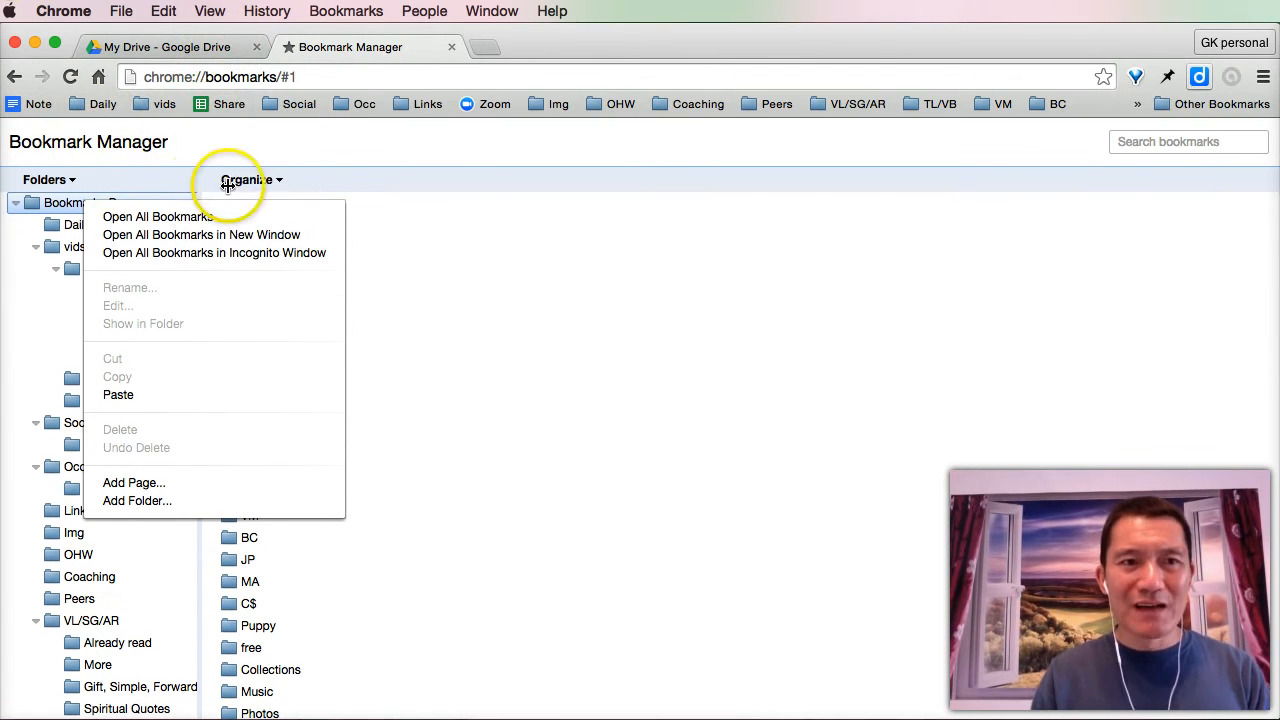
{"action": "left_click", "coordinate": [170, 47]}
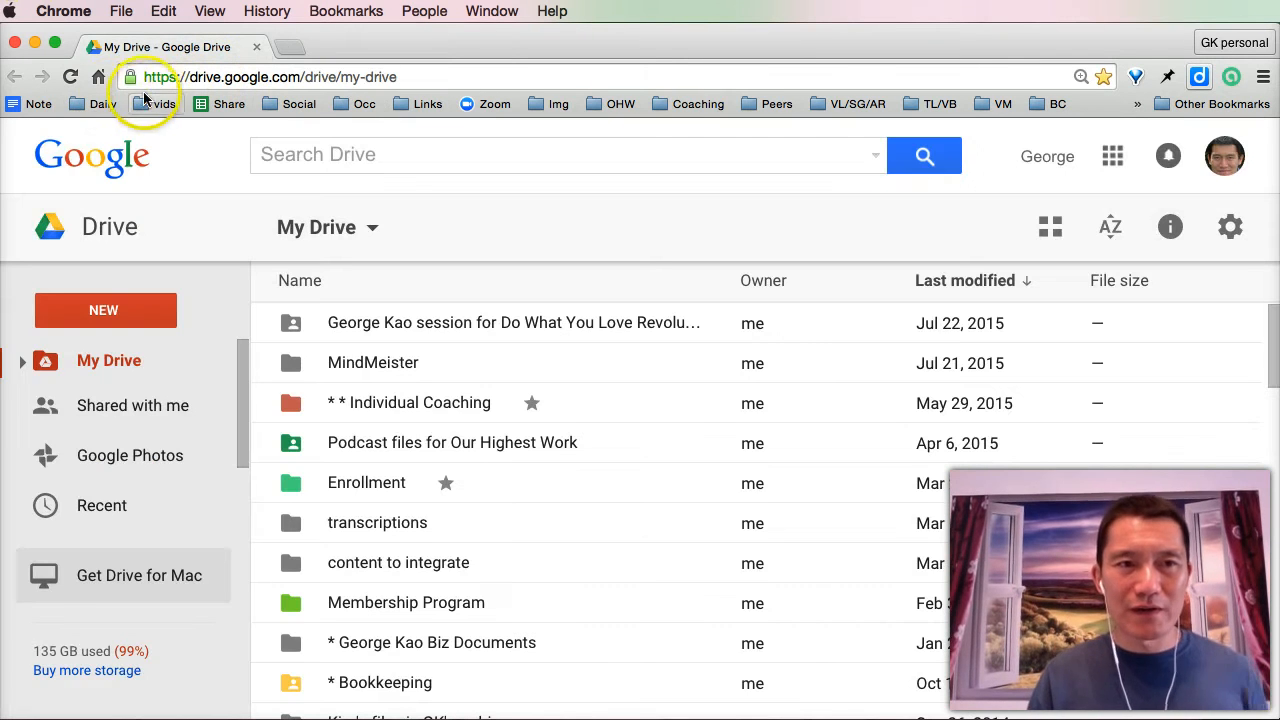
{"action": "mouse_move", "coordinate": [99, 104]}
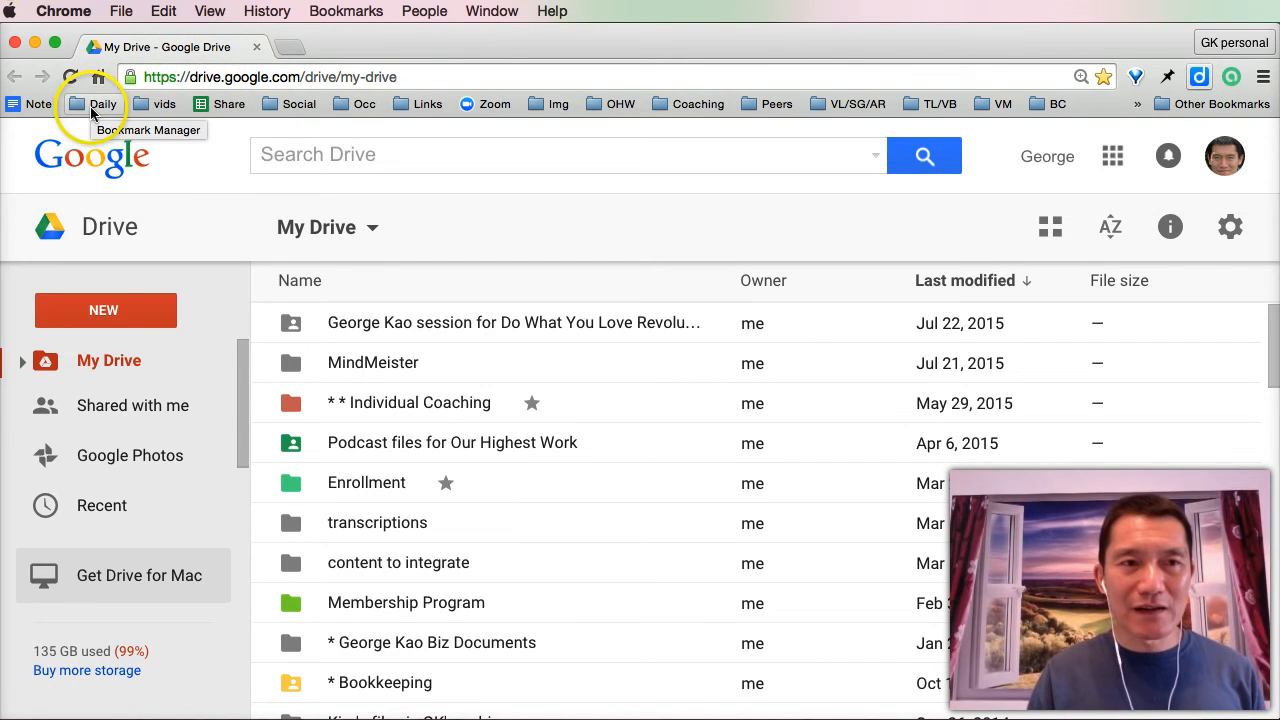
Select the Daily bookmarks folder and bring up its options menu
{"action": "left_click", "coordinate": [94, 104]}
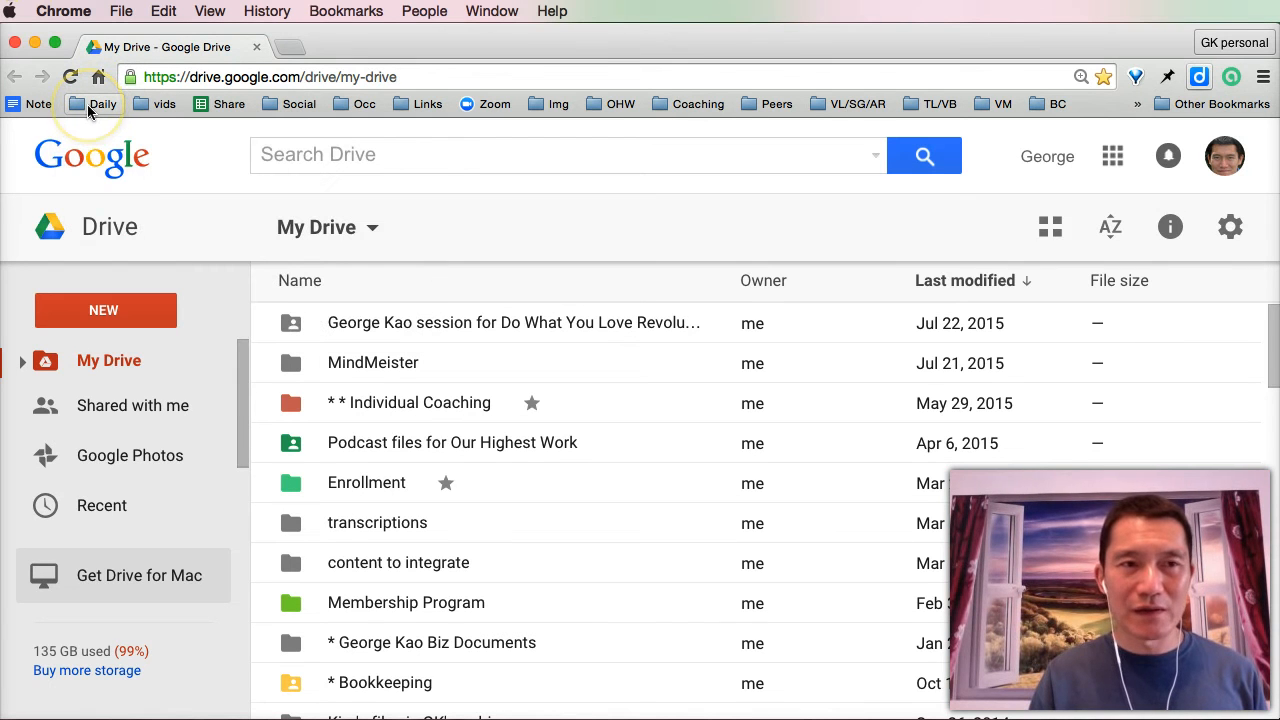
{"action": "right_click", "coordinate": [100, 104]}
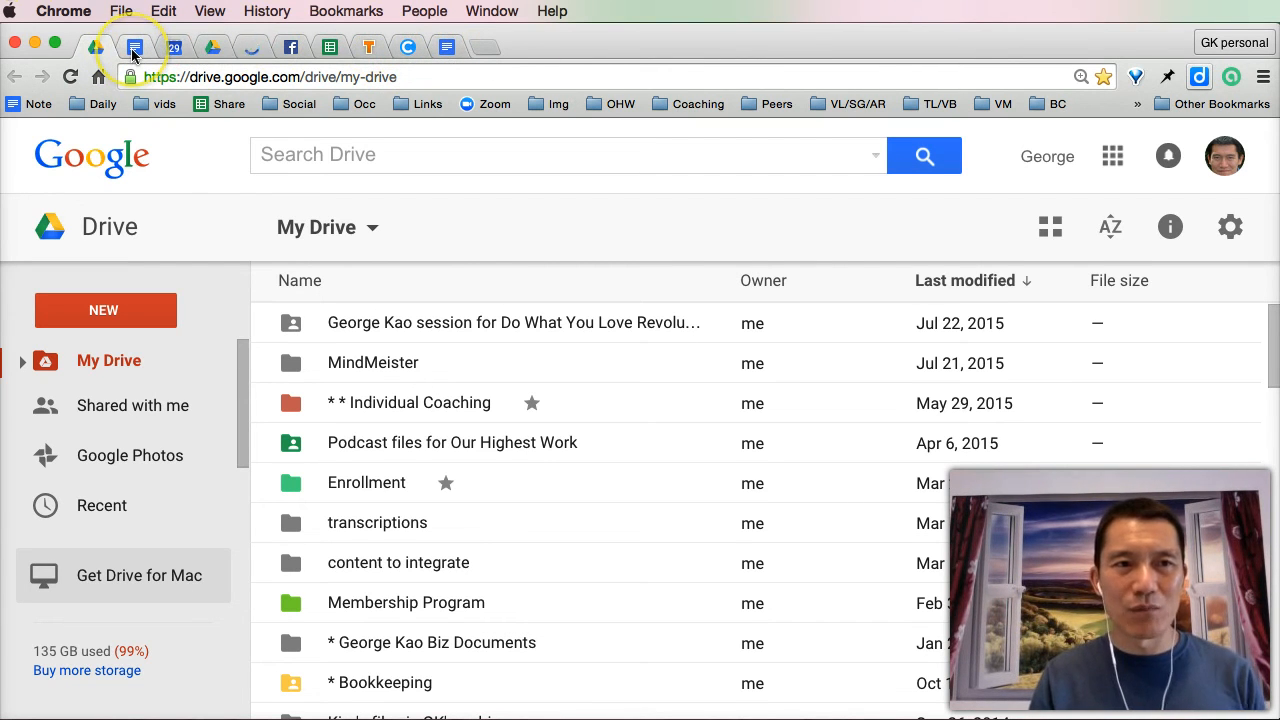
{"action": "mouse_move", "coordinate": [131, 48]}
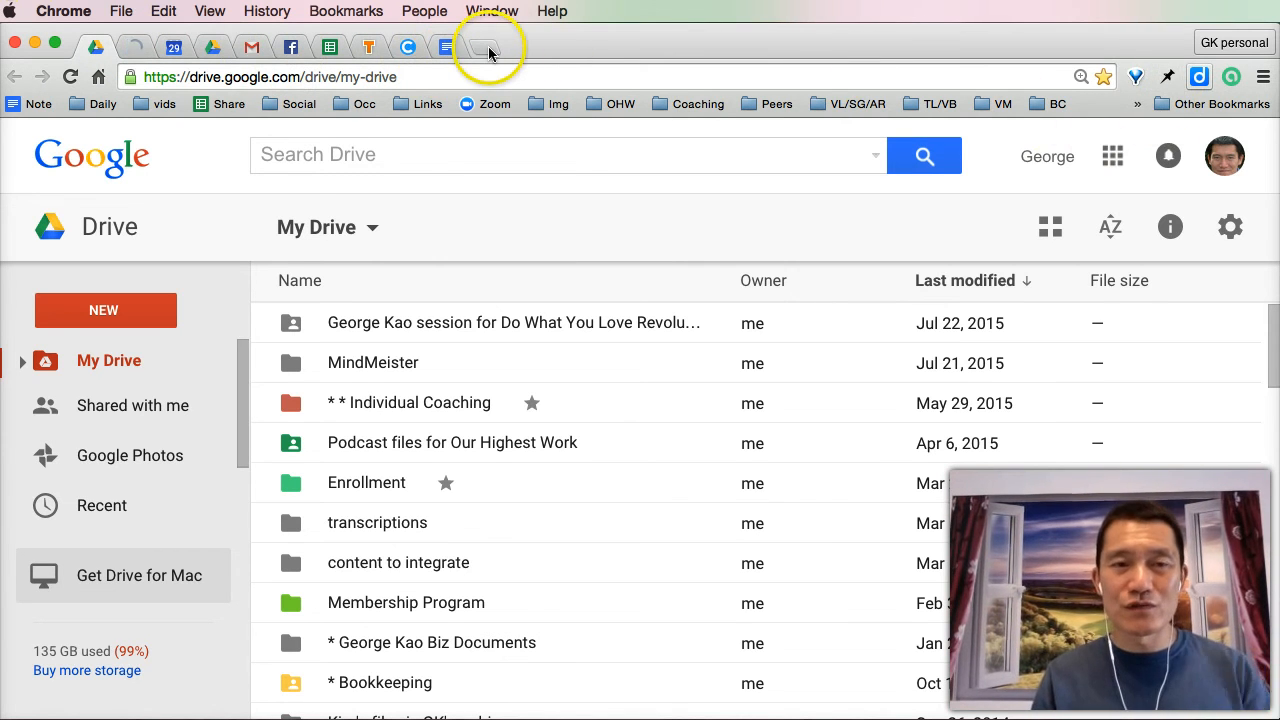
Open a new Momentum tab to the right of the ten Daily tabs
{"action": "left_click", "coordinate": [484, 47]}
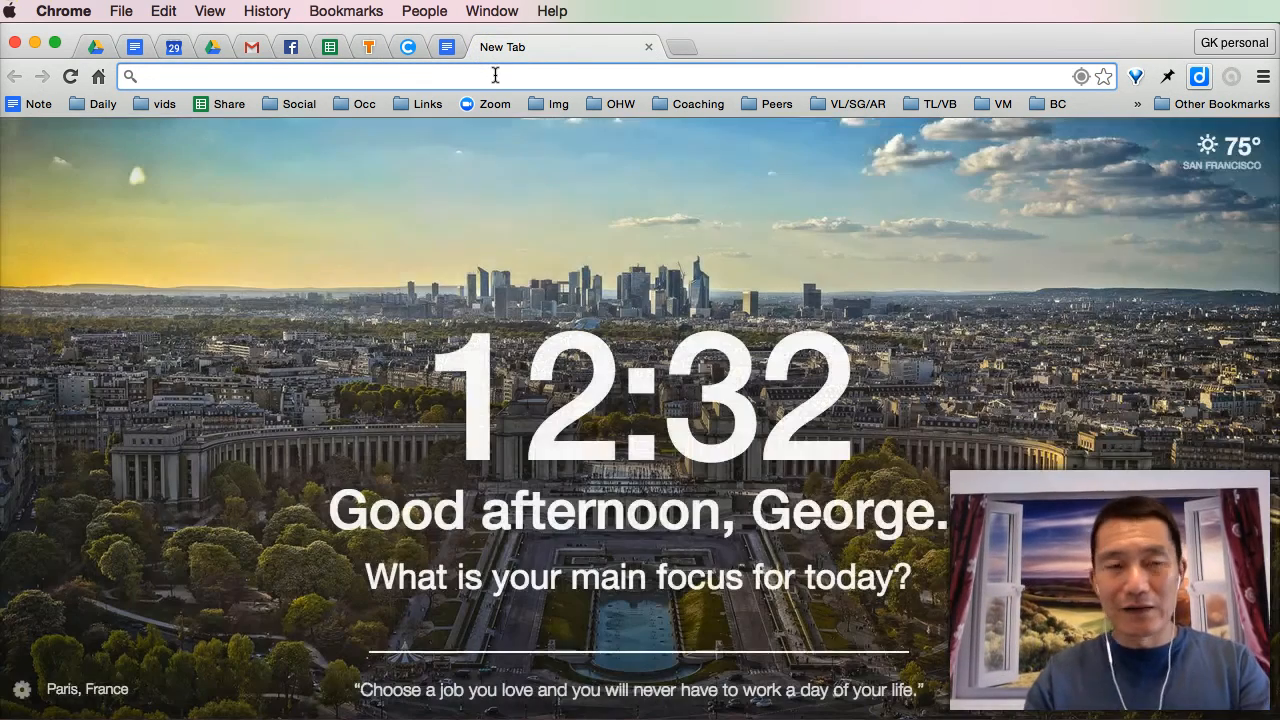
Load linkedin.com and the Google+ page, then check the Gmail and LinkedIn tabs
{"action": "type", "text": "linkedin.com"}
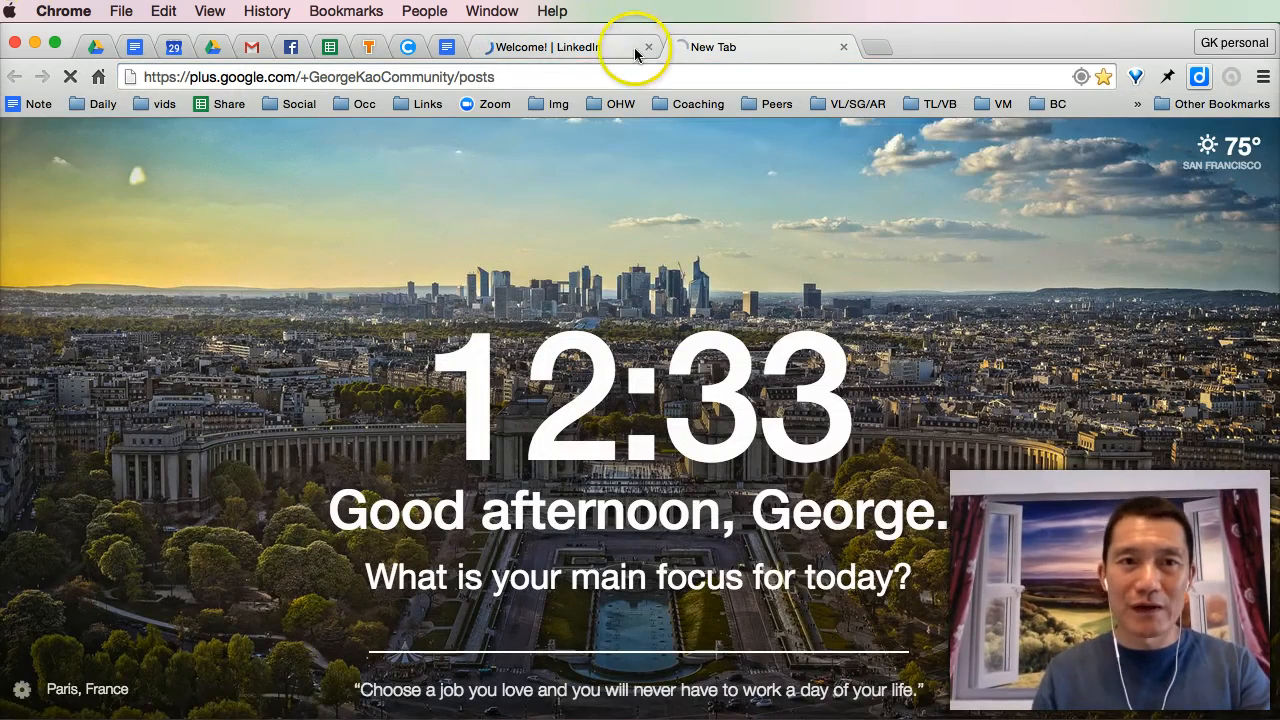
{"action": "left_click", "coordinate": [575, 47]}
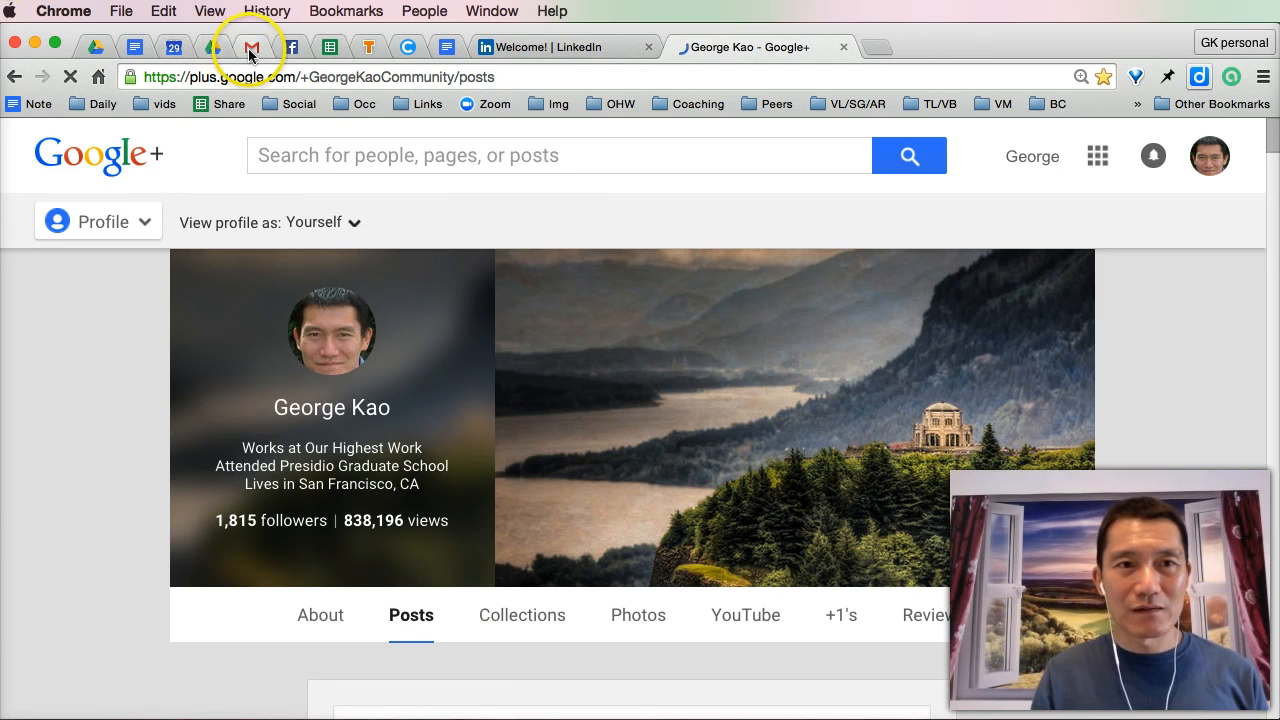
{"action": "left_click", "coordinate": [248, 48]}
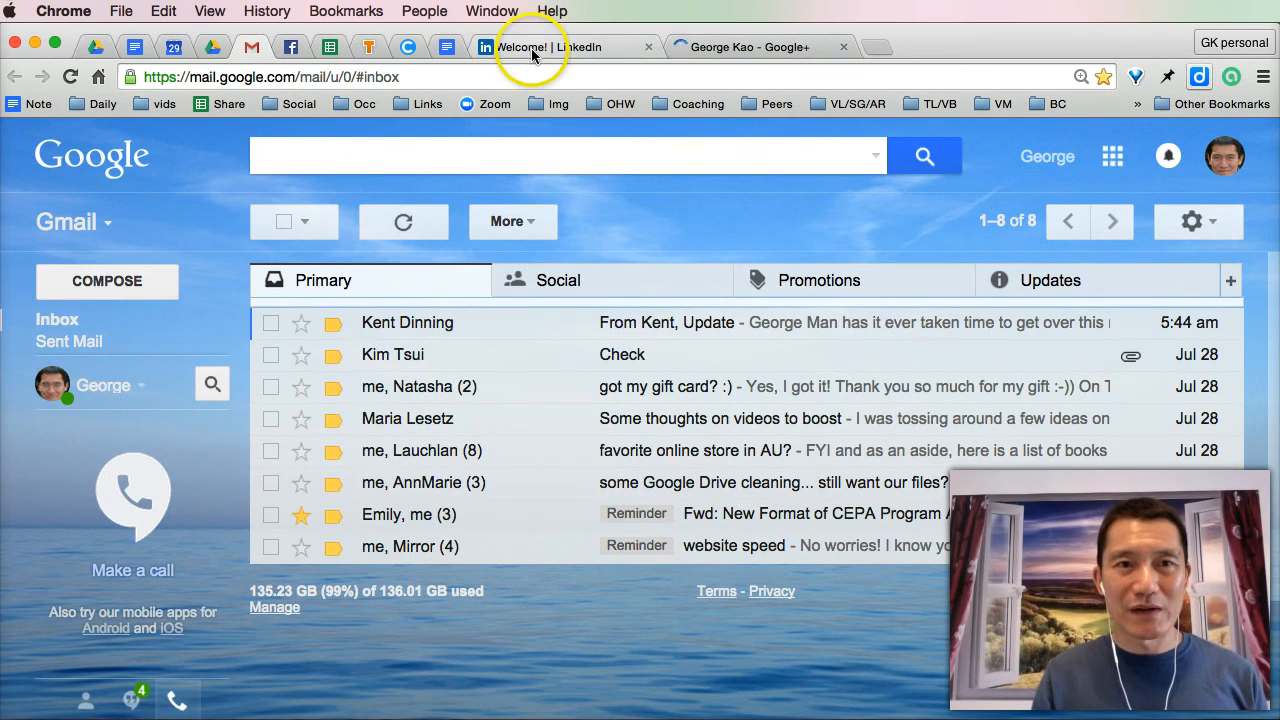
{"action": "left_click", "coordinate": [540, 47]}
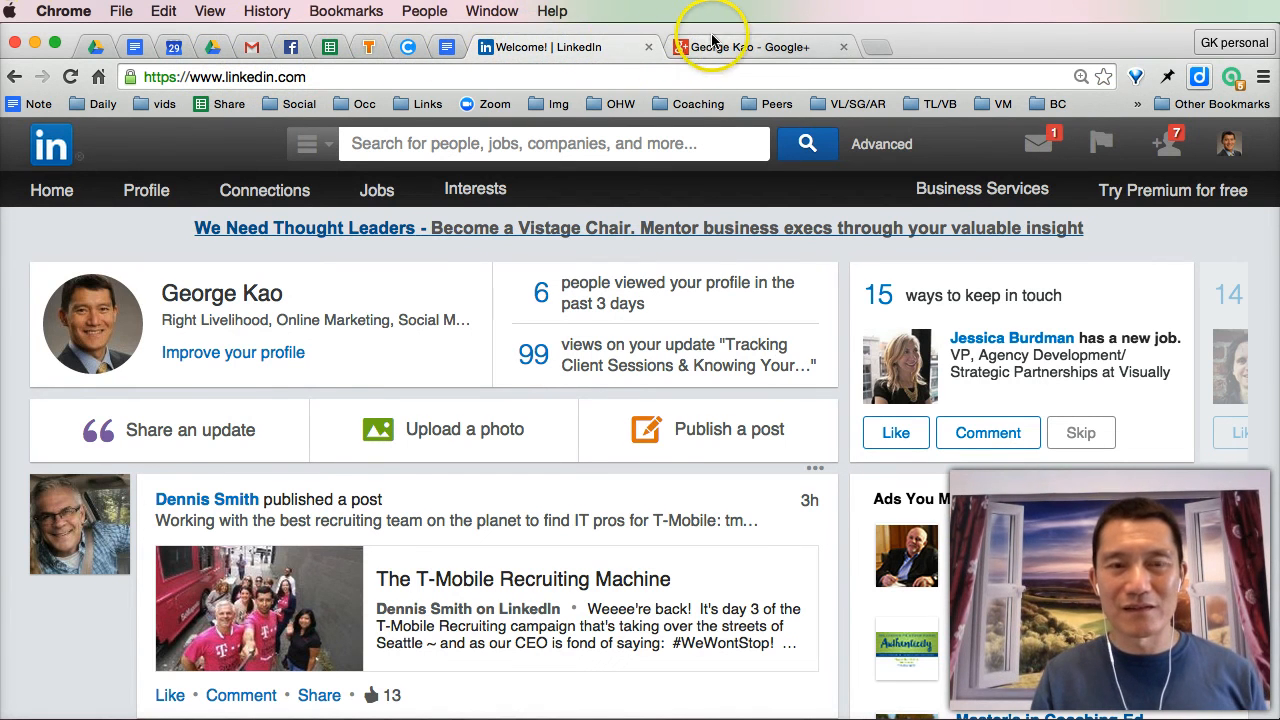
{"action": "mouse_move", "coordinate": [207, 49]}
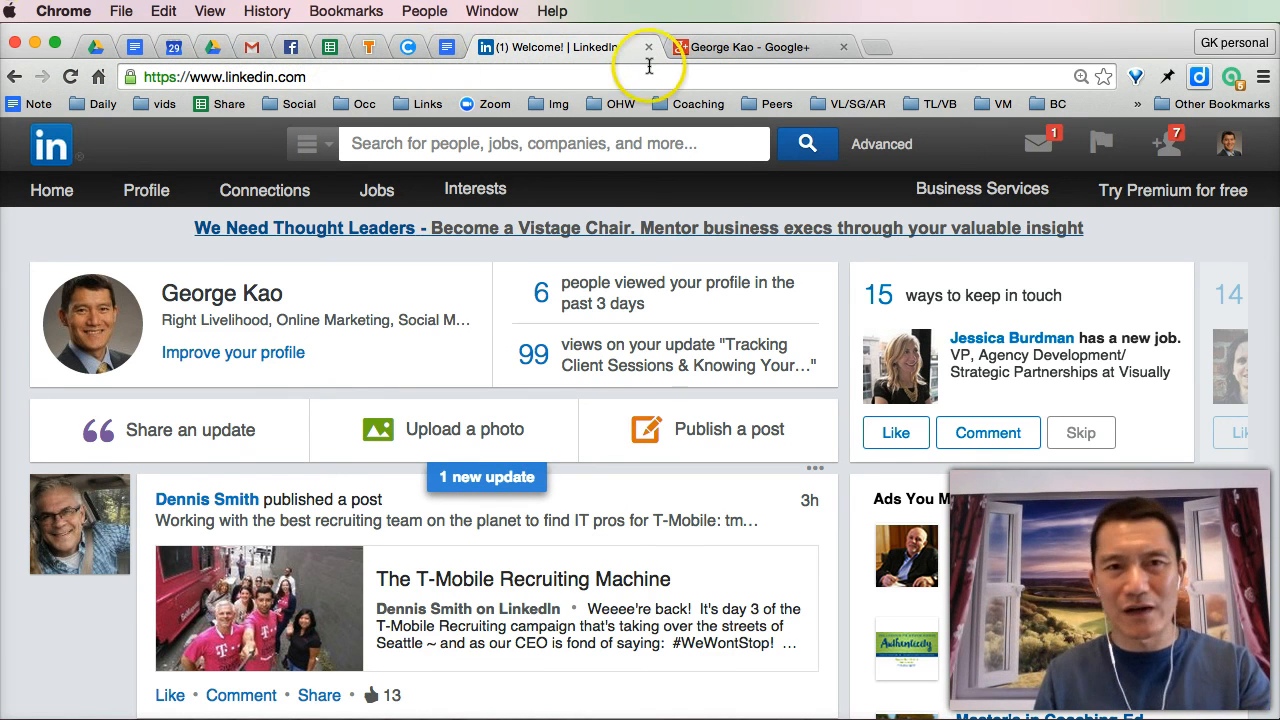
{"action": "mouse_move", "coordinate": [533, 61]}
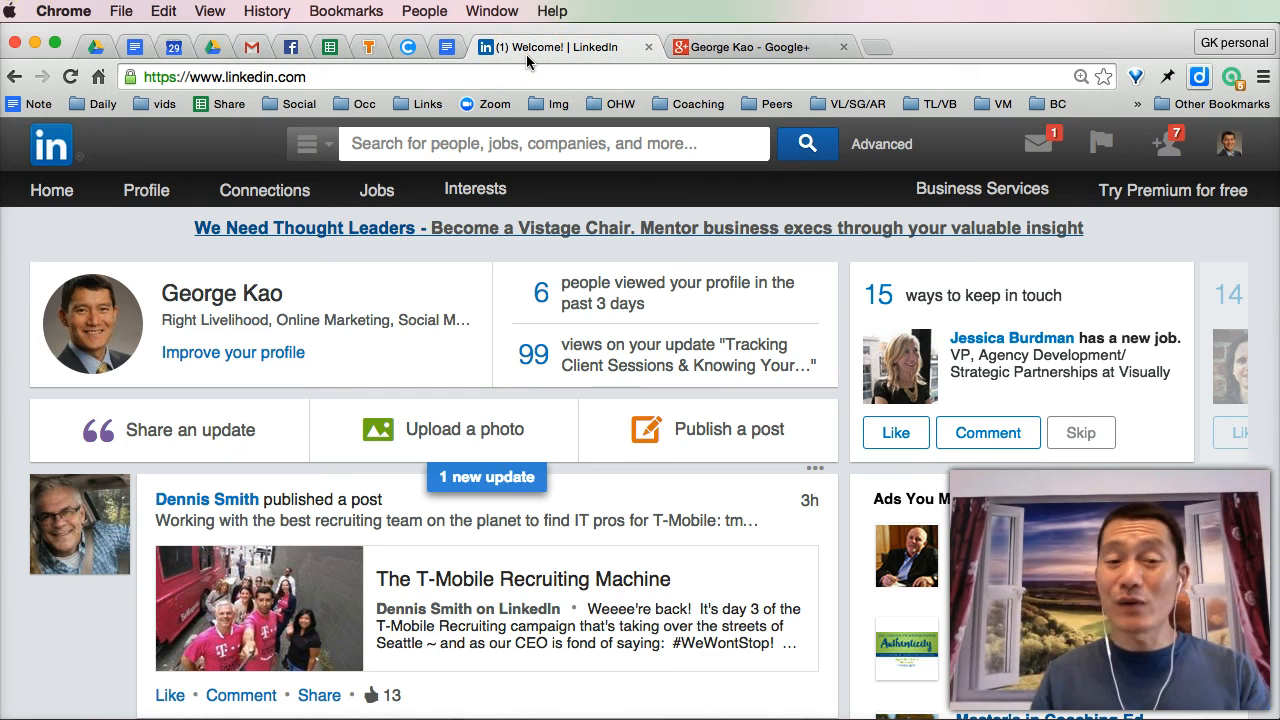
{"action": "mouse_move", "coordinate": [530, 58]}
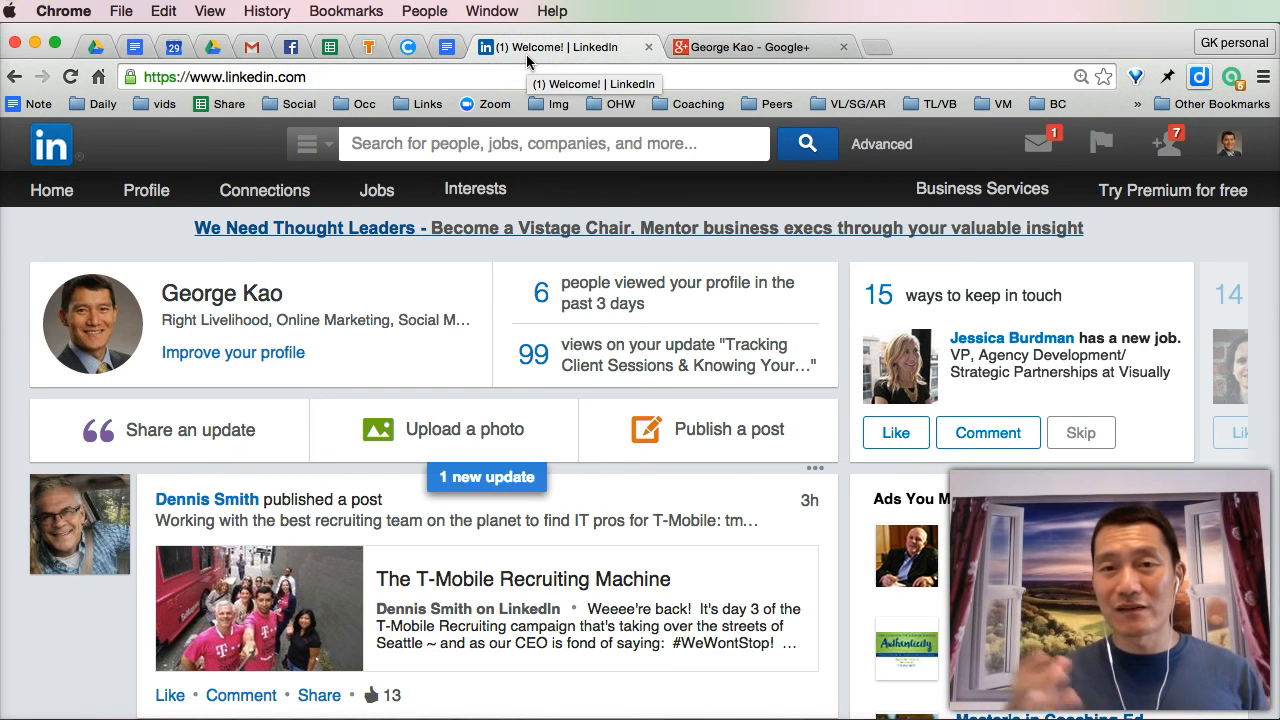